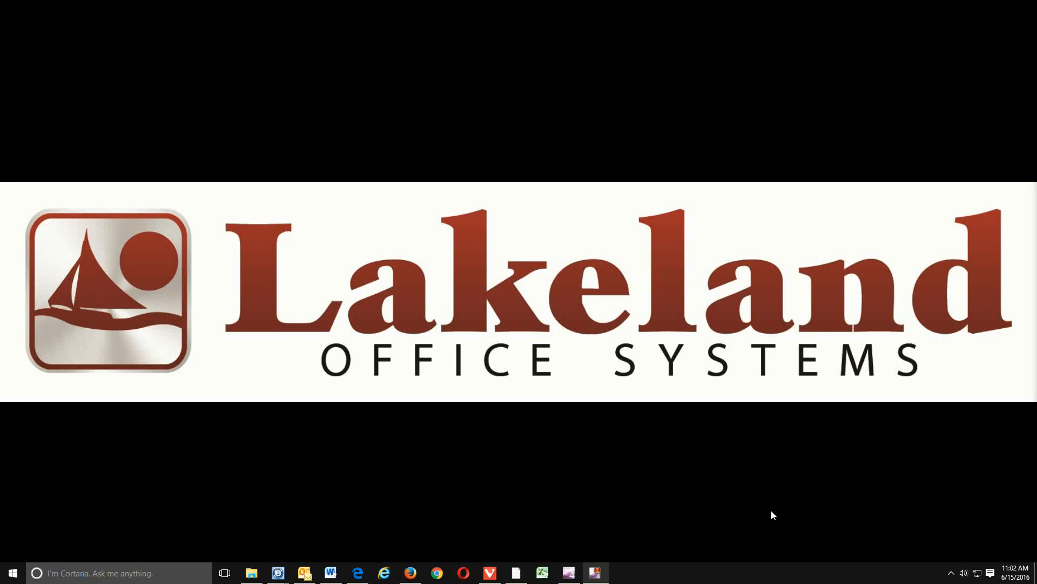
mouse_move(770, 510)
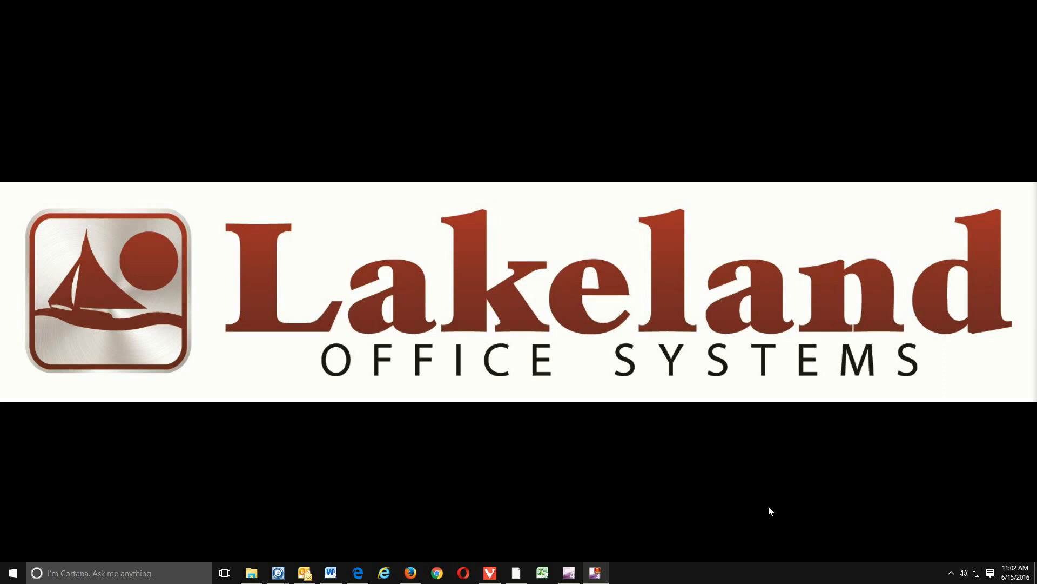
mouse_move(752, 496)
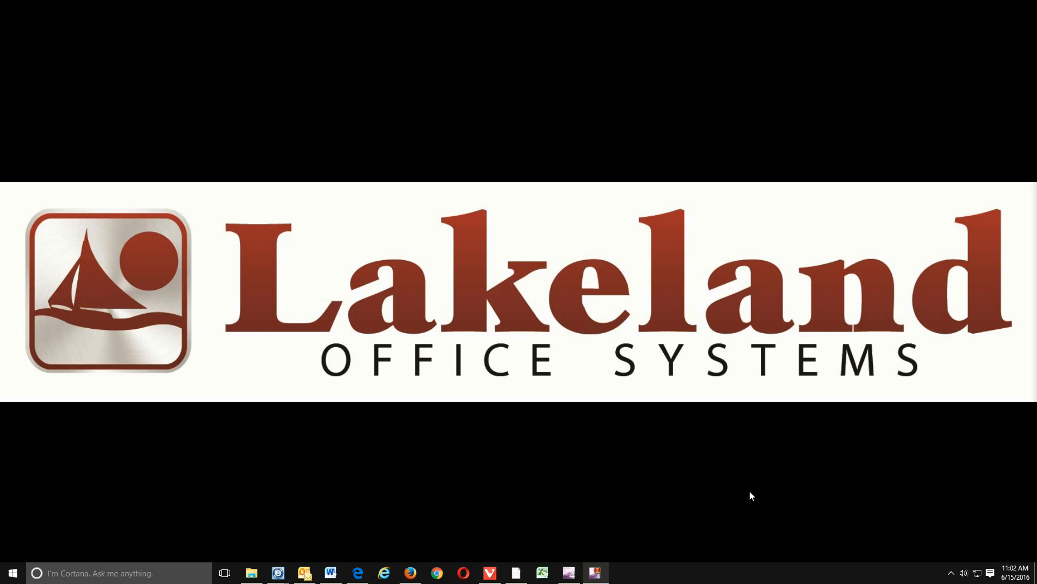
mouse_move(456, 457)
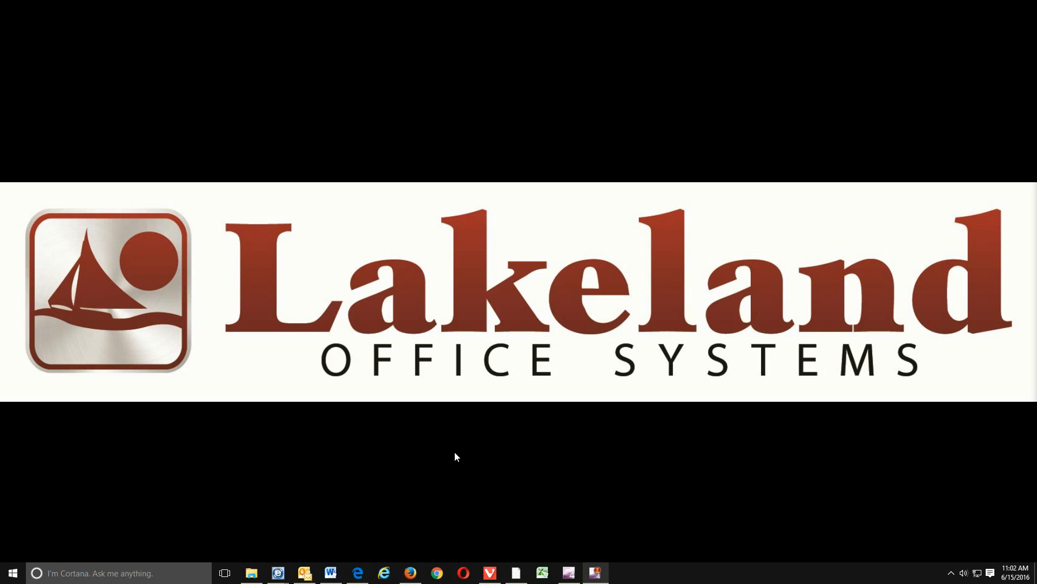
mouse_move(463, 438)
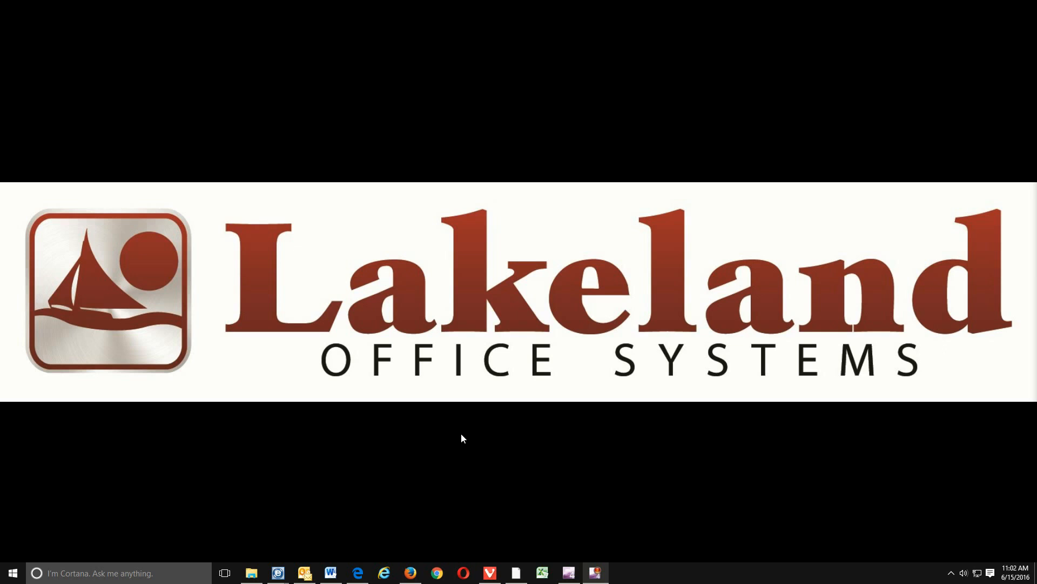
Make a new desktop folder named Scans from the desktop's New > Folder menu.
right_click(462, 438)
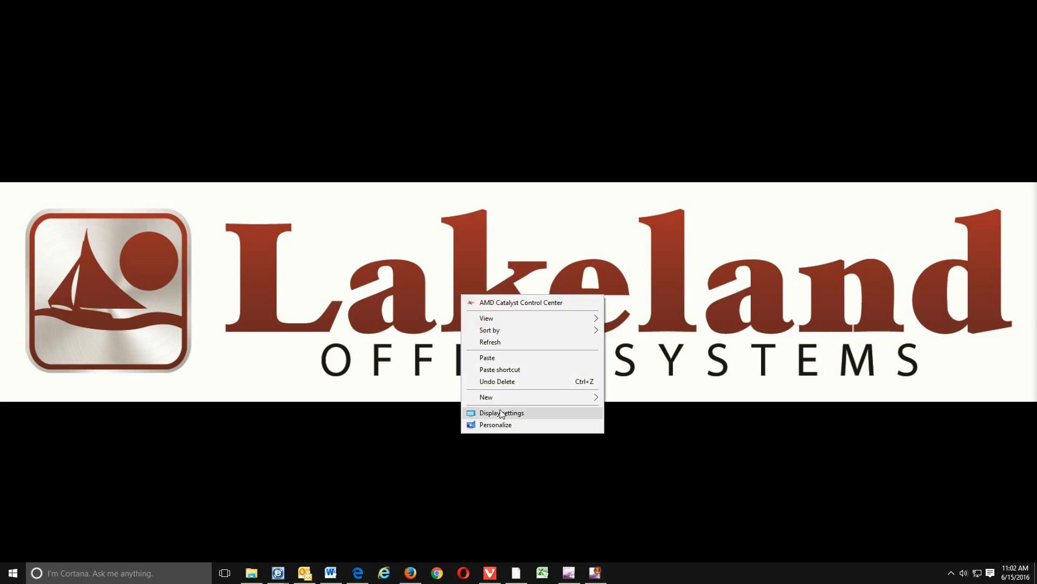
mouse_move(487, 397)
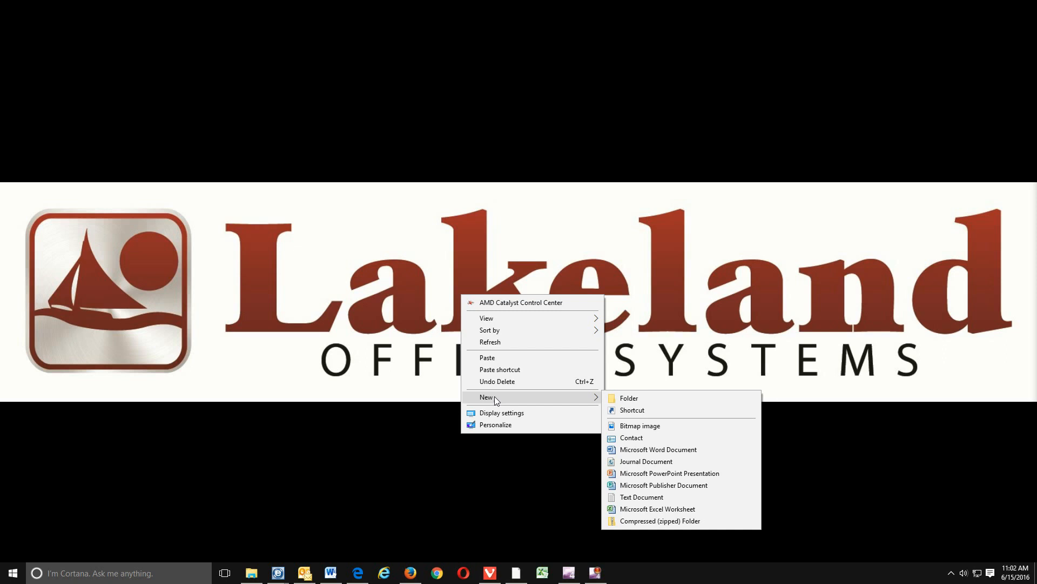
mouse_move(629, 397)
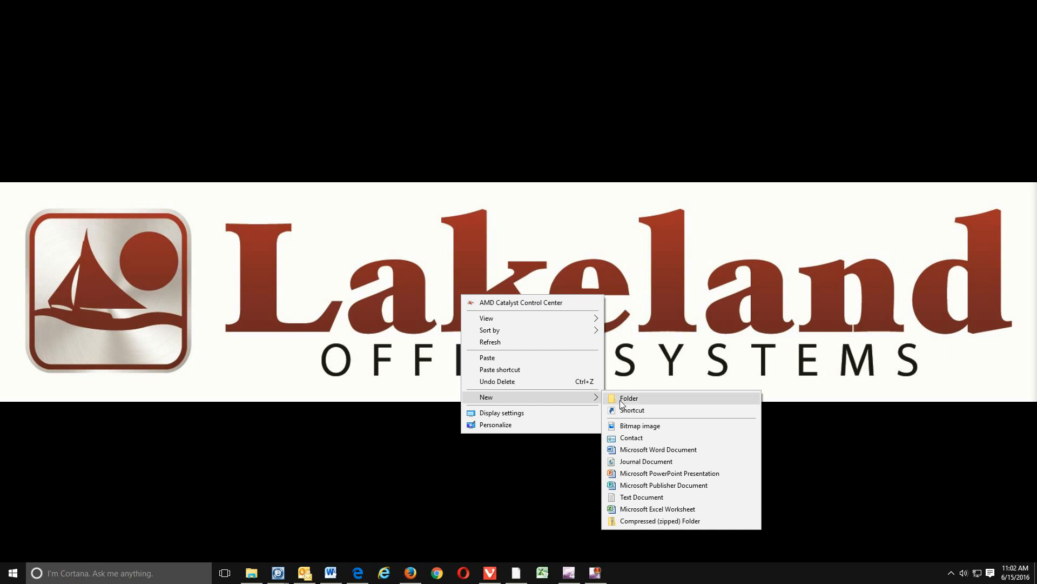
click(629, 398)
text(Scans)
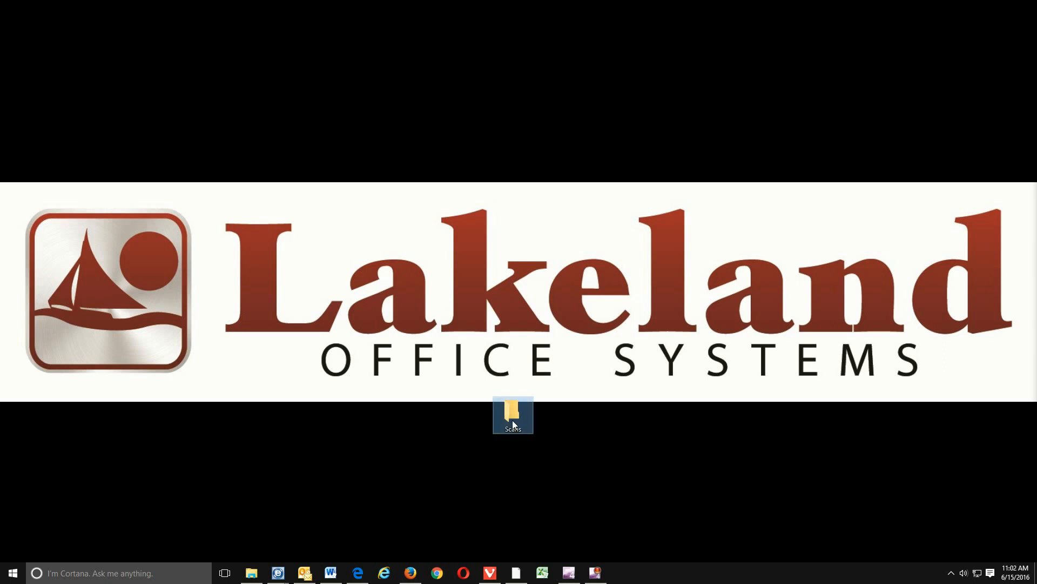
Open the Sharing options for the Scans folder to choose people to share with.
right_click(513, 416)
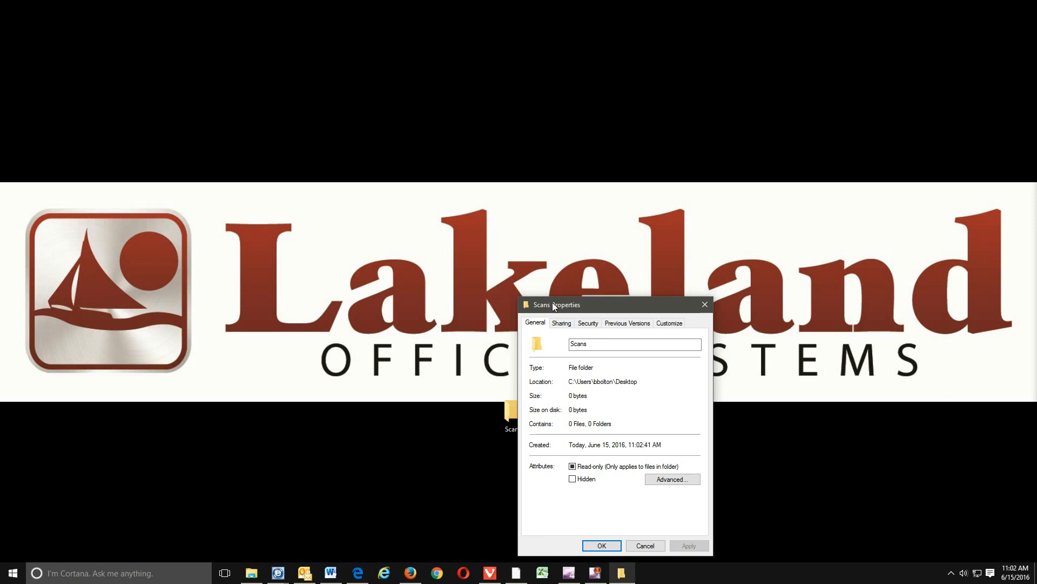
click(561, 323)
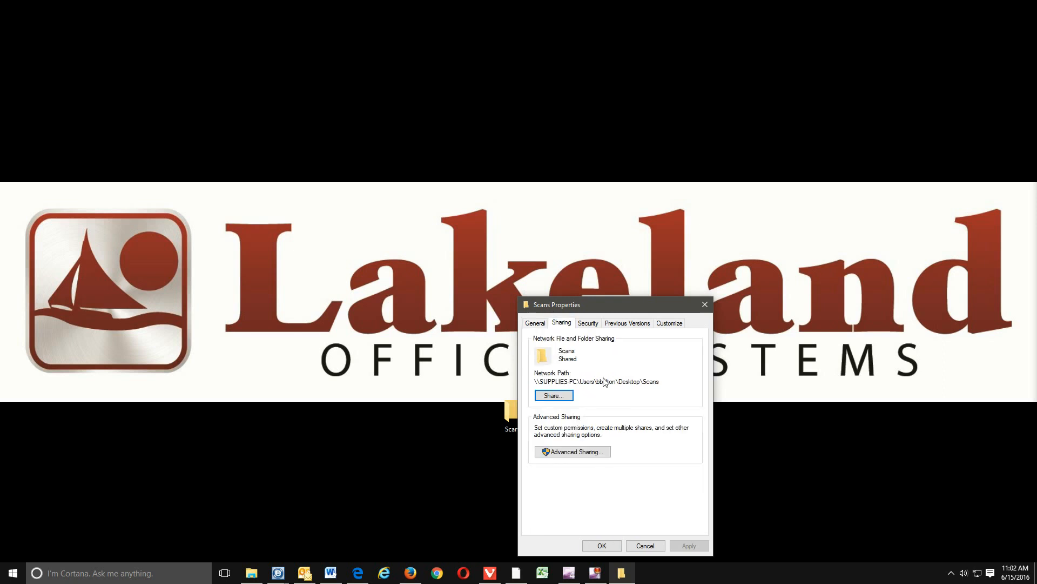
mouse_move(603, 382)
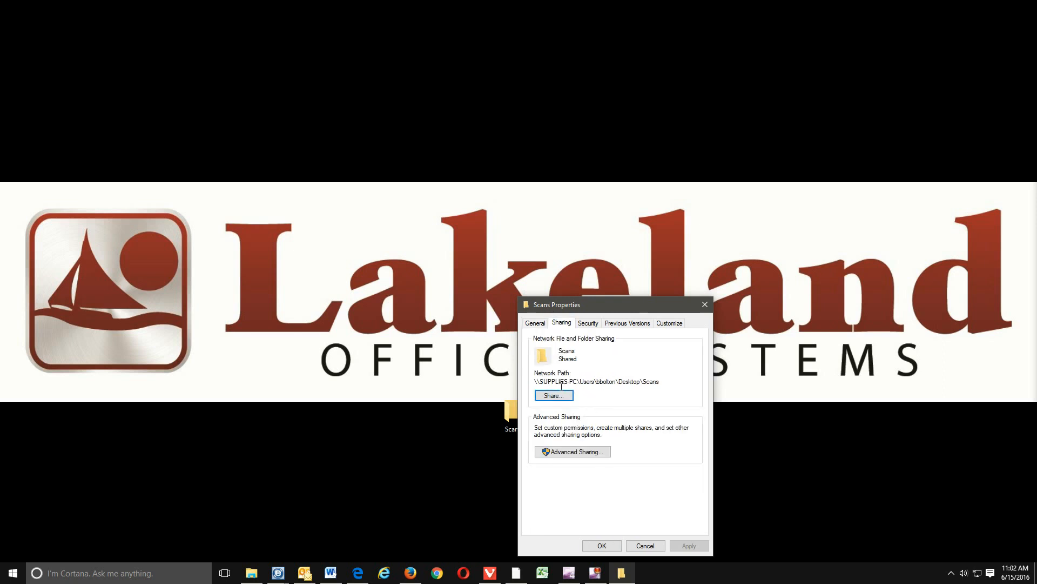
click(552, 395)
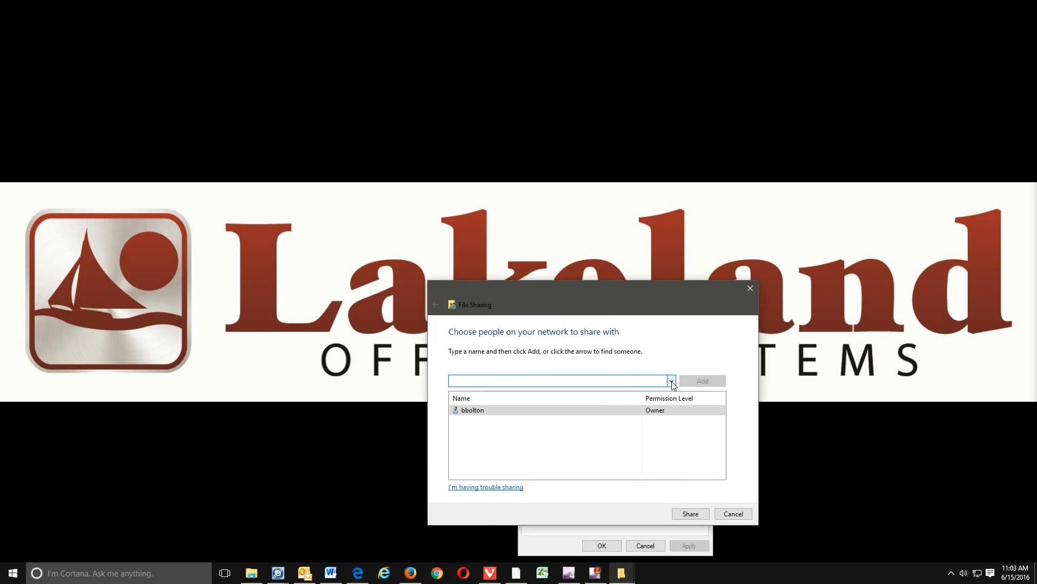
Add Everyone with Read/Write permission, apply the share, and finish.
click(671, 380)
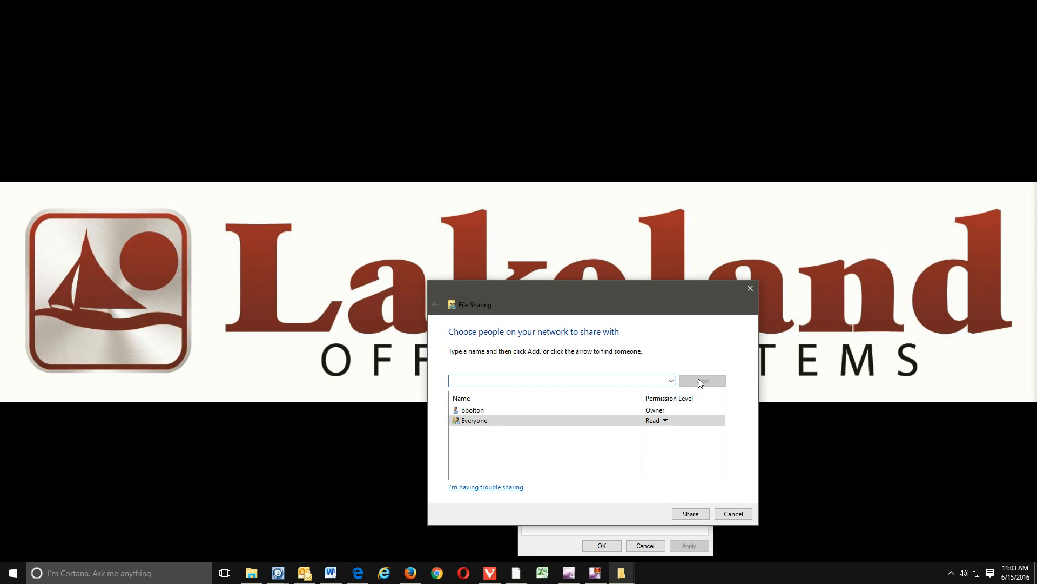
click(474, 420)
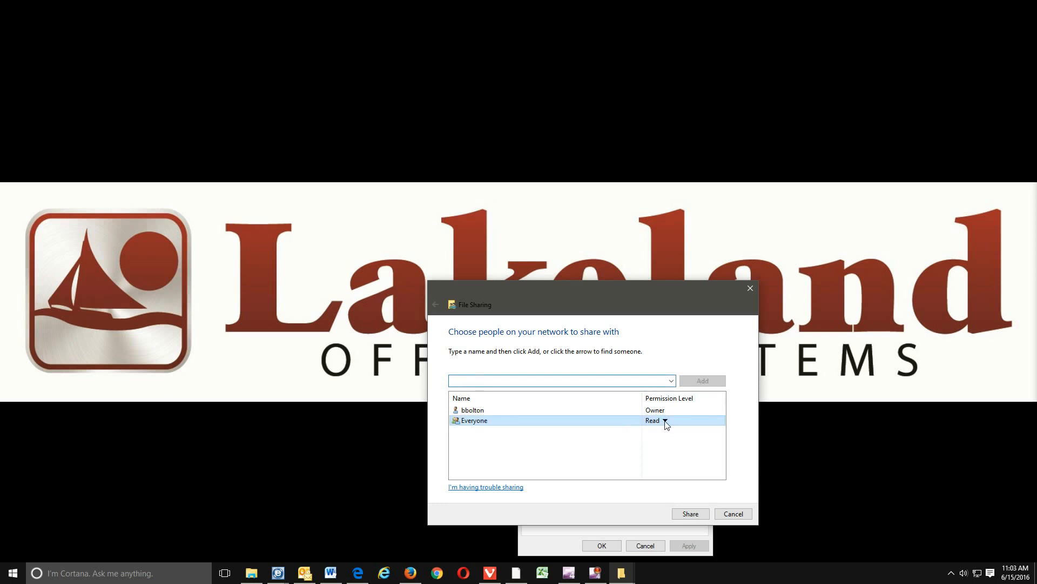
click(664, 420)
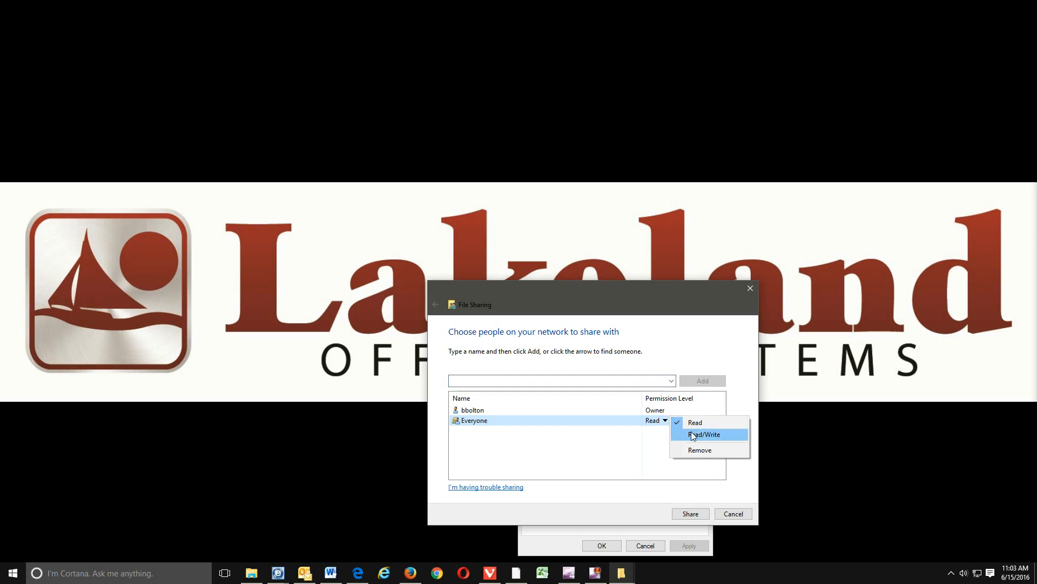
click(704, 434)
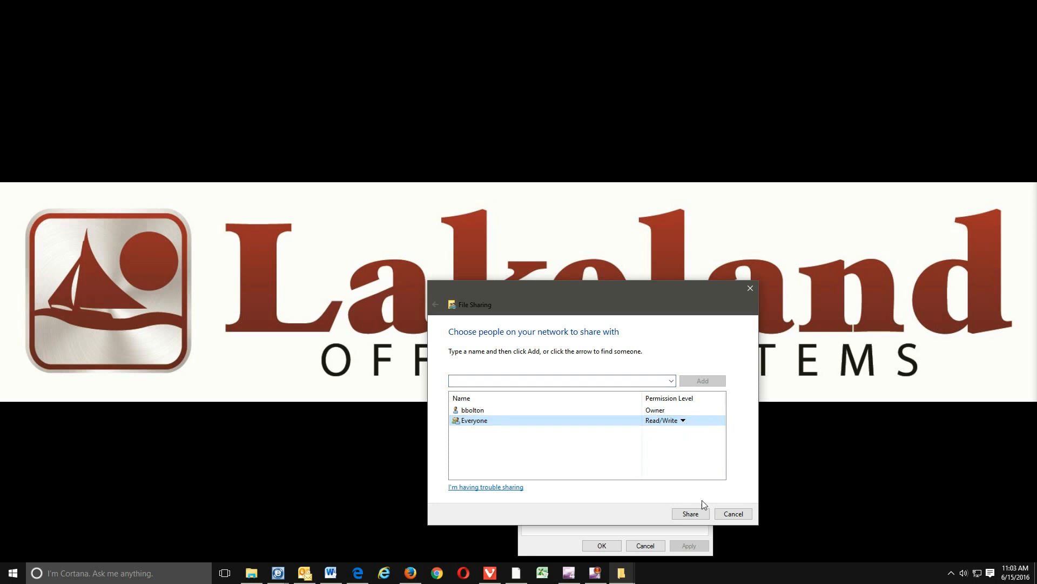
click(689, 513)
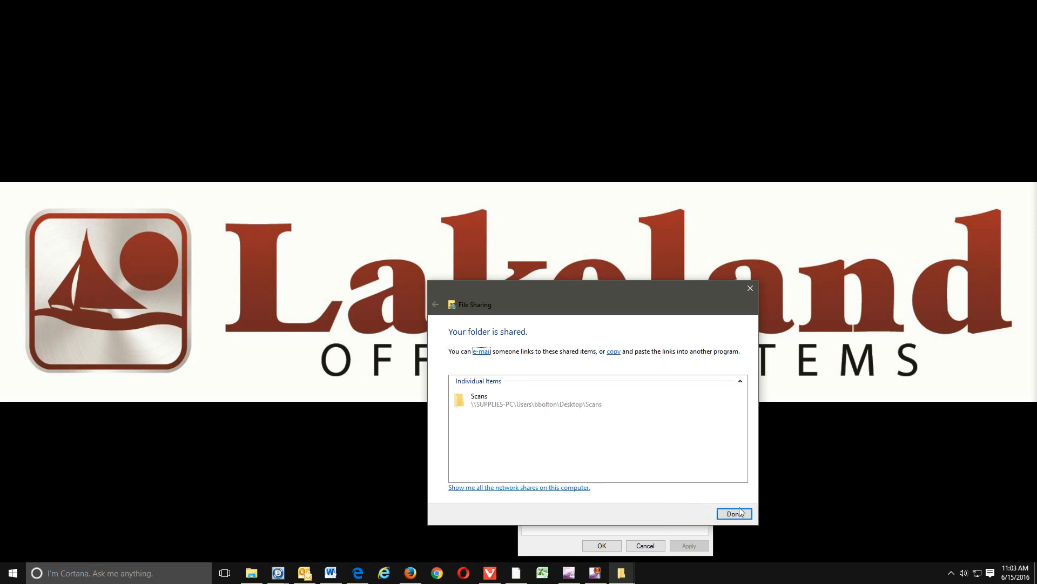
click(733, 513)
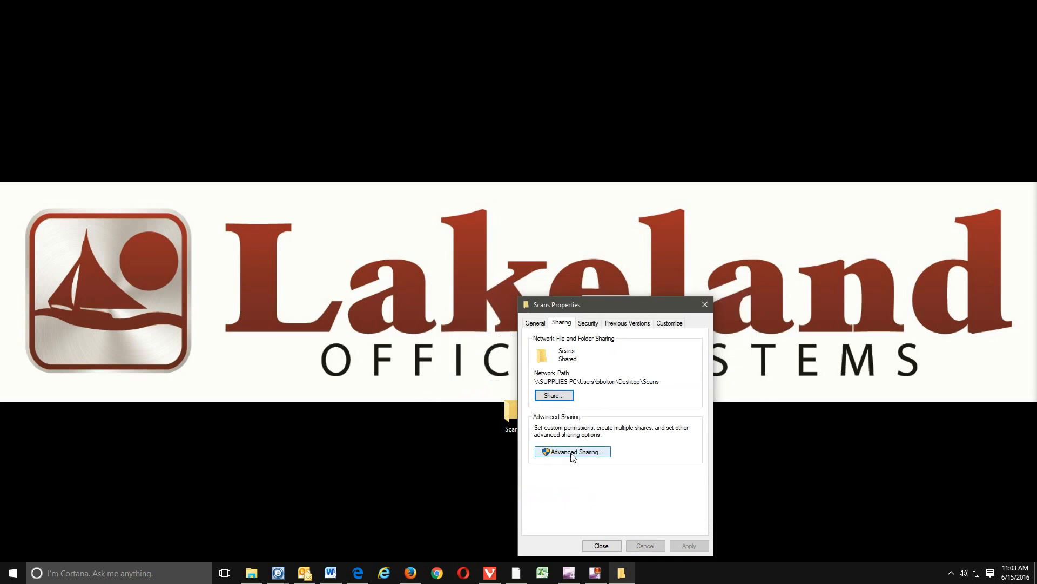
Enable Advanced Sharing on Scans and give Everyone Full Control in share permissions.
click(572, 451)
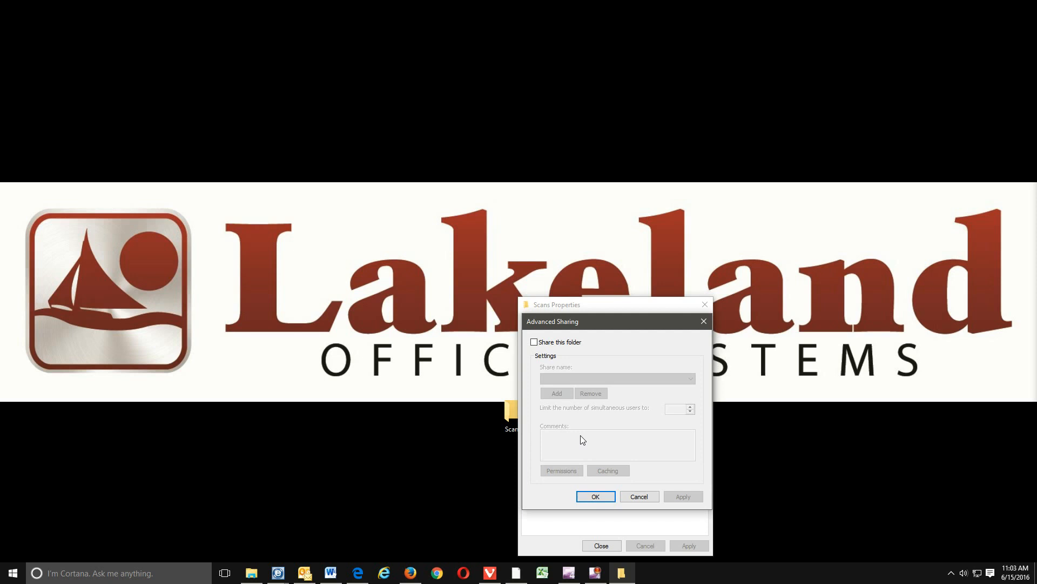
click(534, 342)
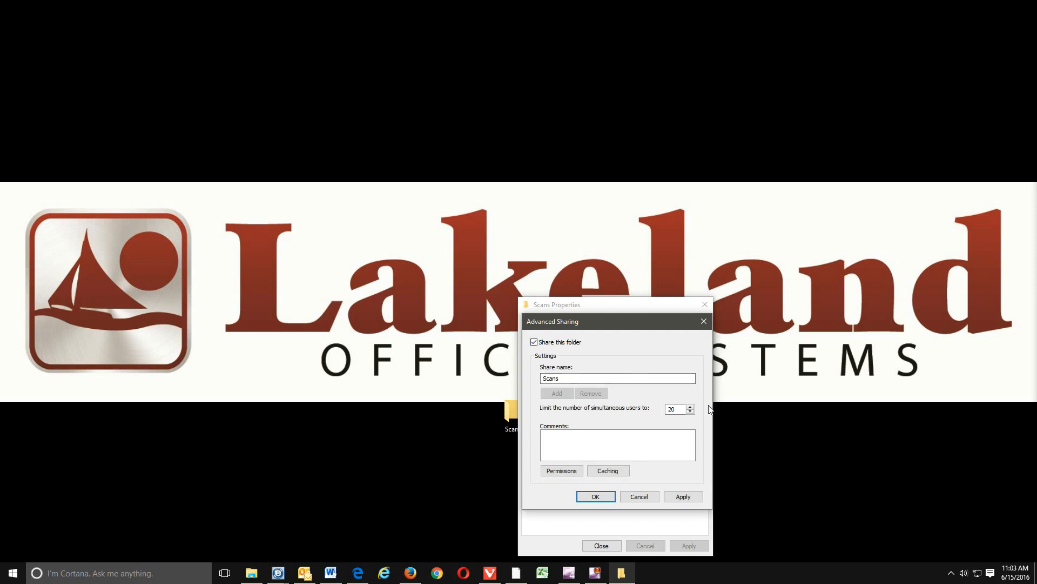
click(561, 470)
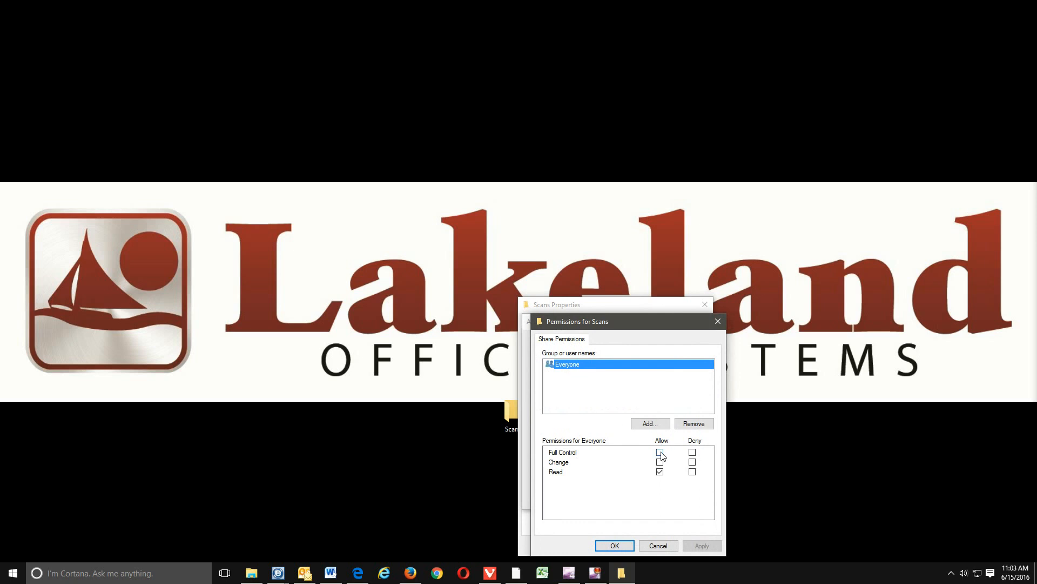
click(660, 451)
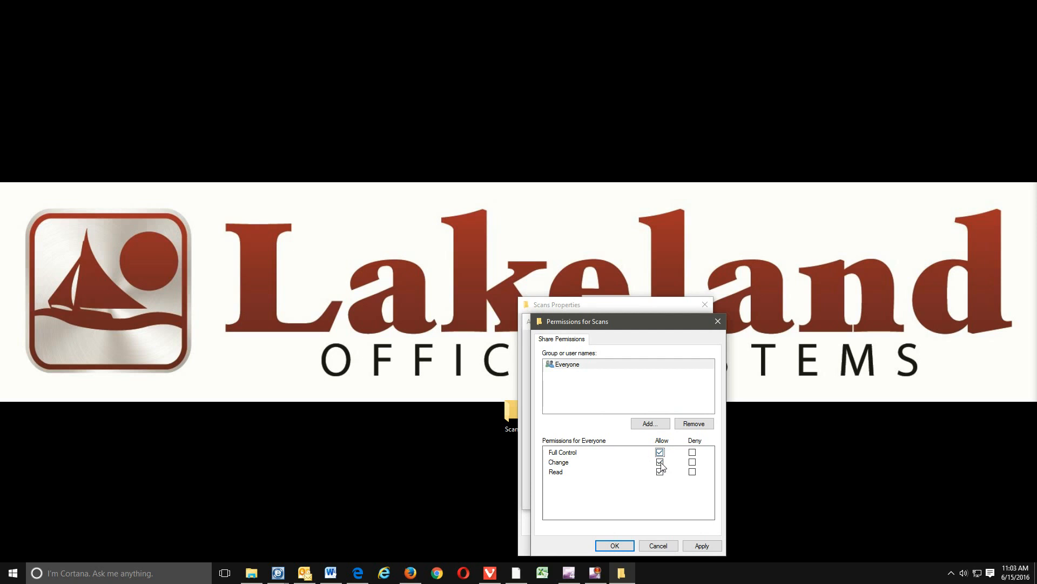
click(660, 462)
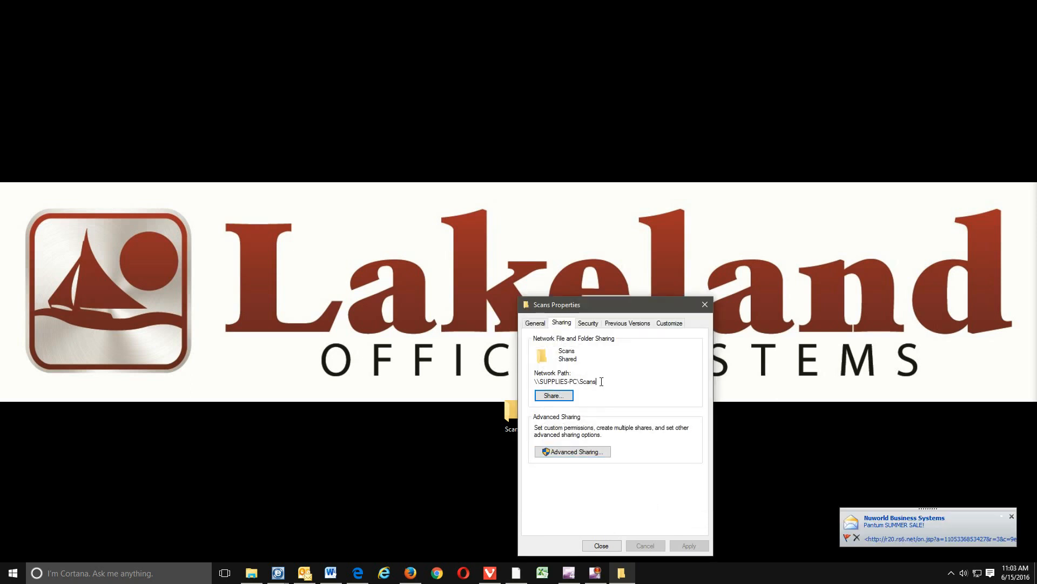
Copy the \\SUPPLIES-PC\Scans network path and close the folder properties.
double_click(588, 381)
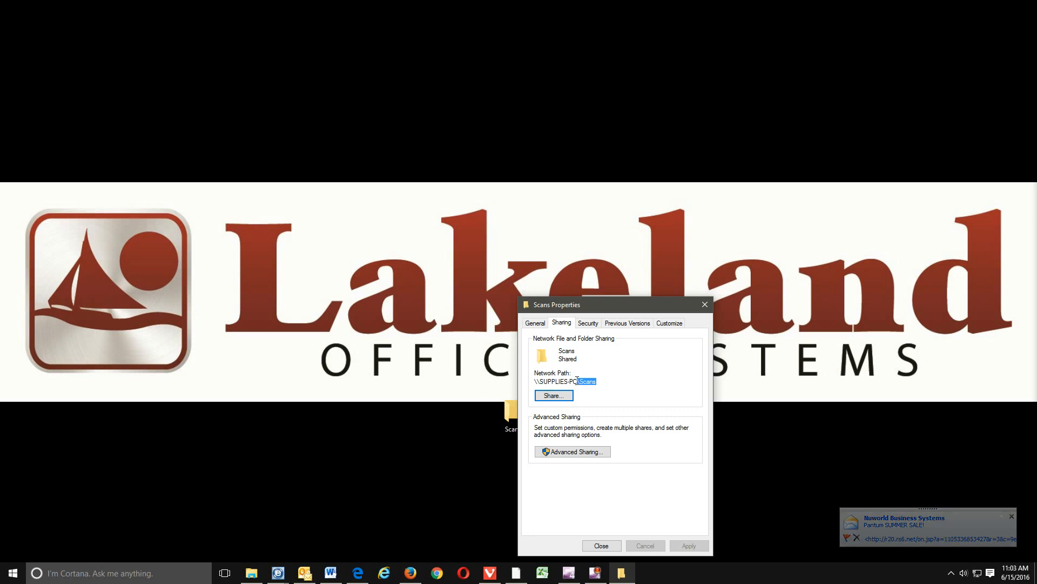
right_click(565, 381)
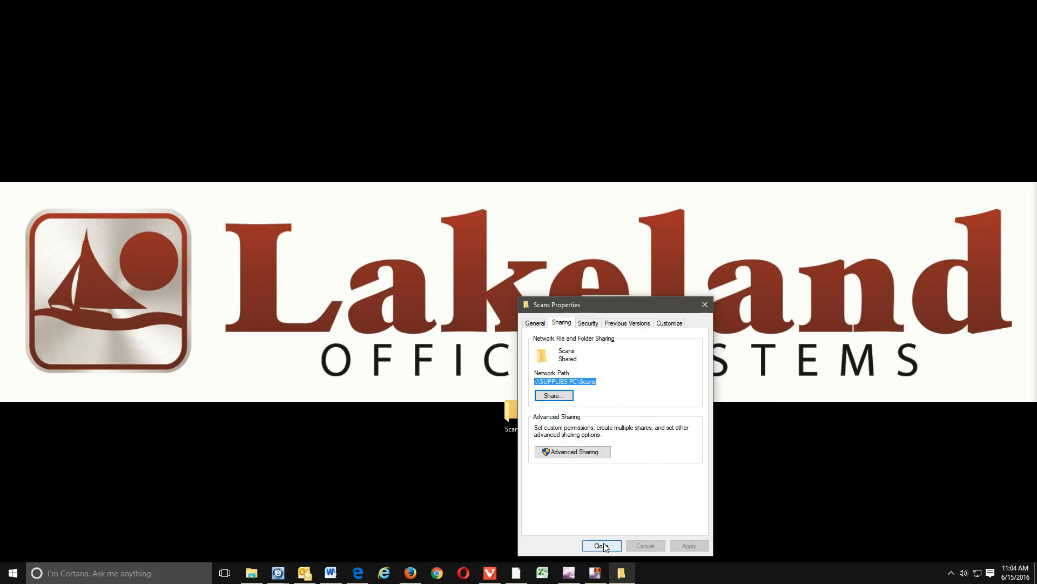
click(599, 545)
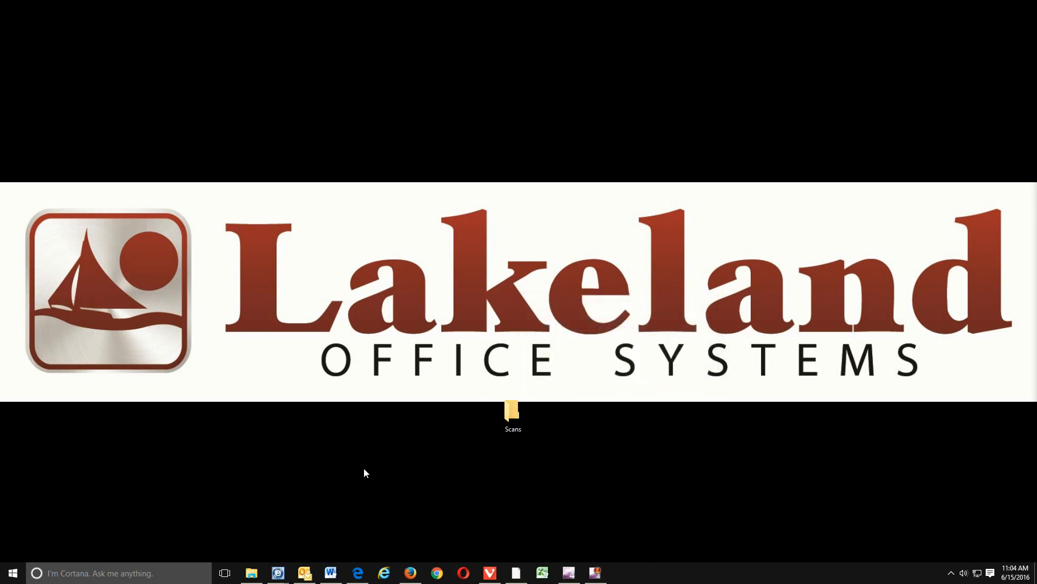
mouse_move(357, 465)
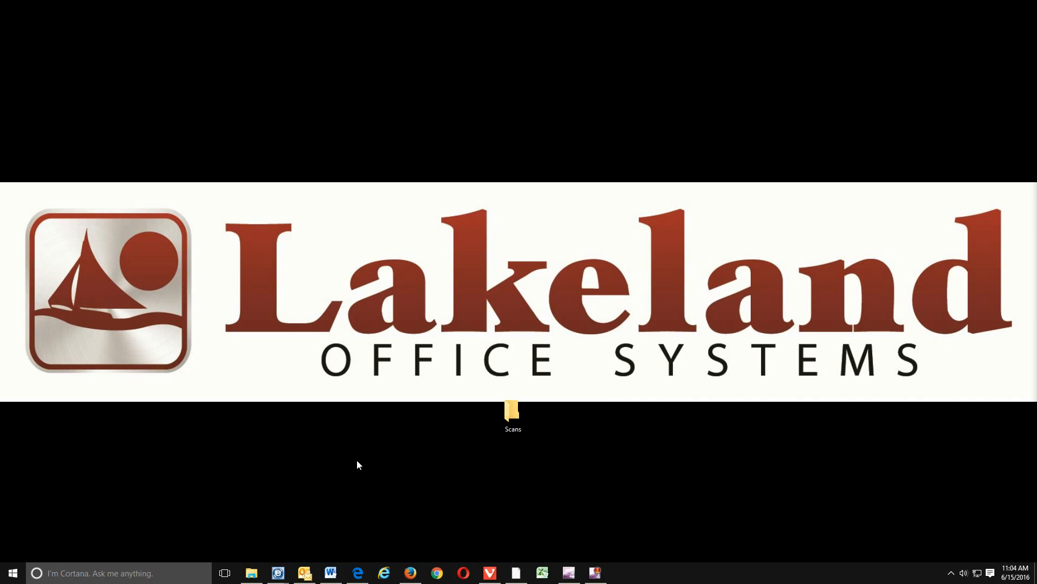
mouse_move(354, 465)
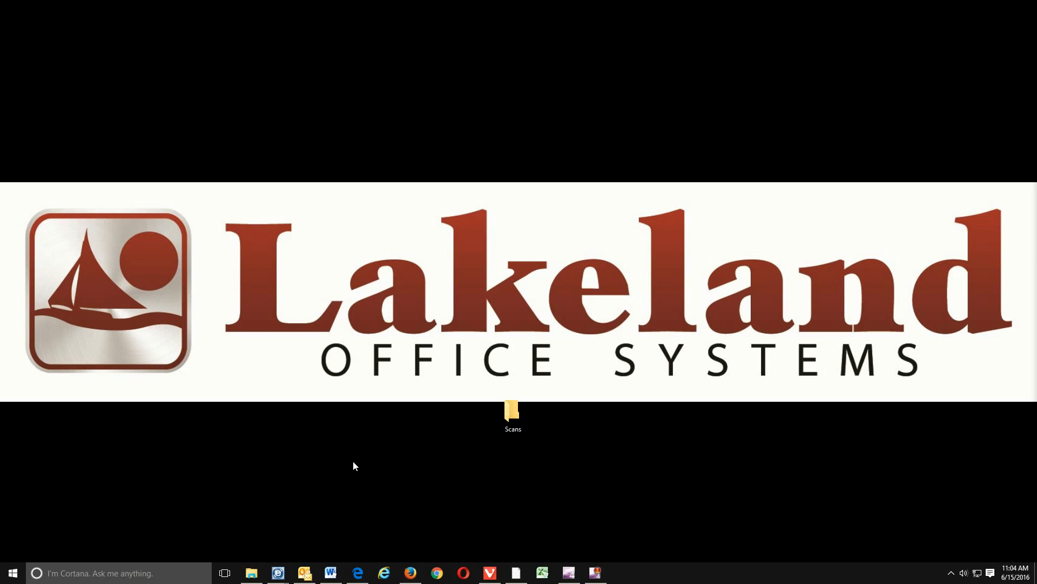
mouse_move(350, 471)
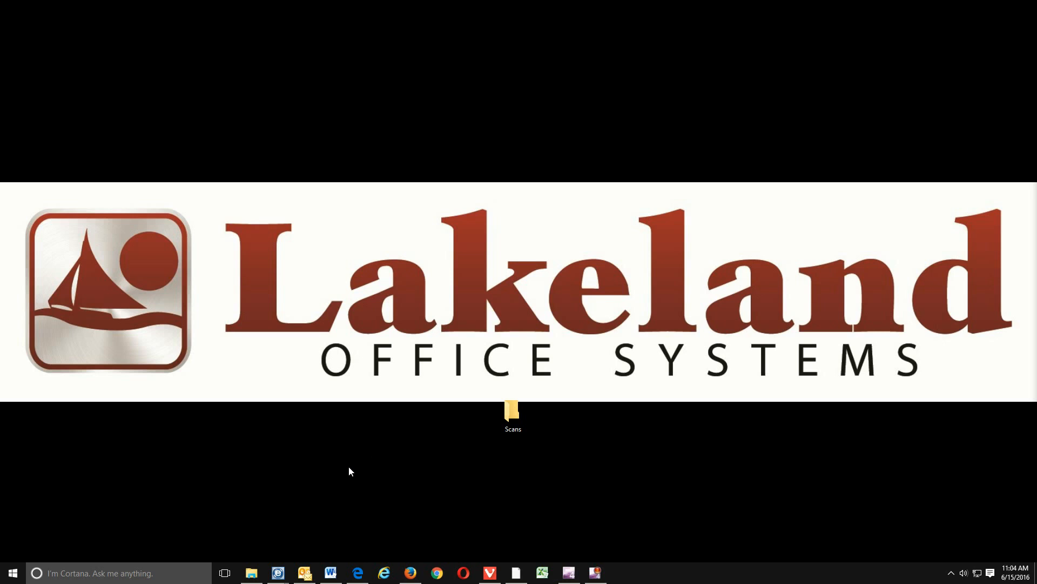
mouse_move(344, 477)
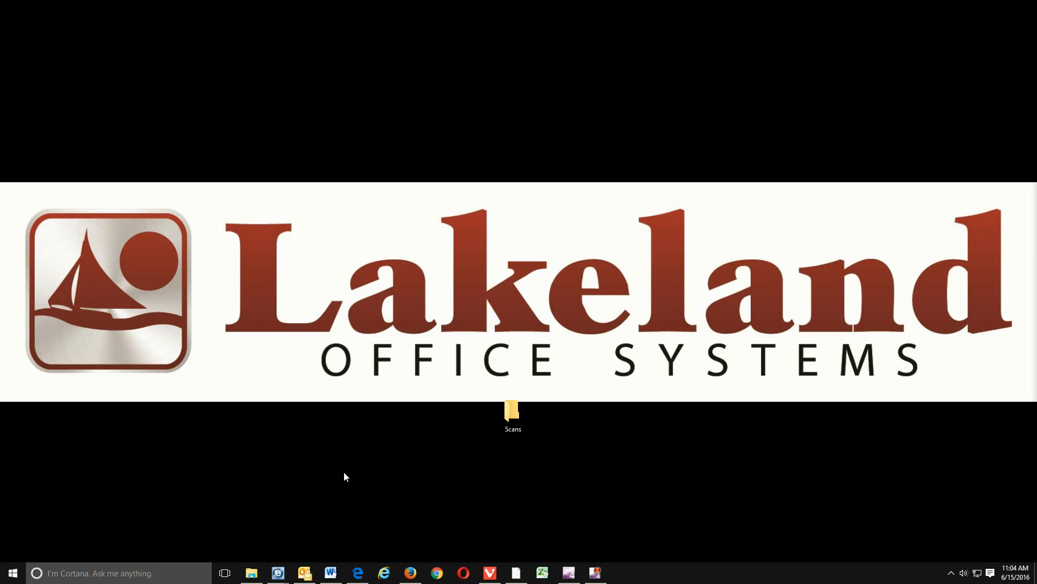
mouse_move(333, 475)
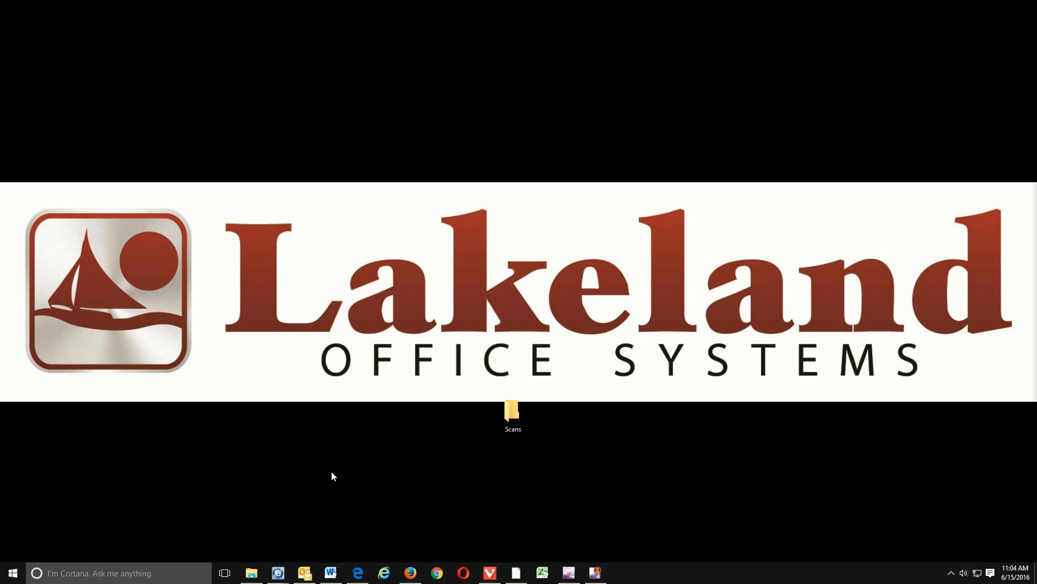
mouse_move(114, 455)
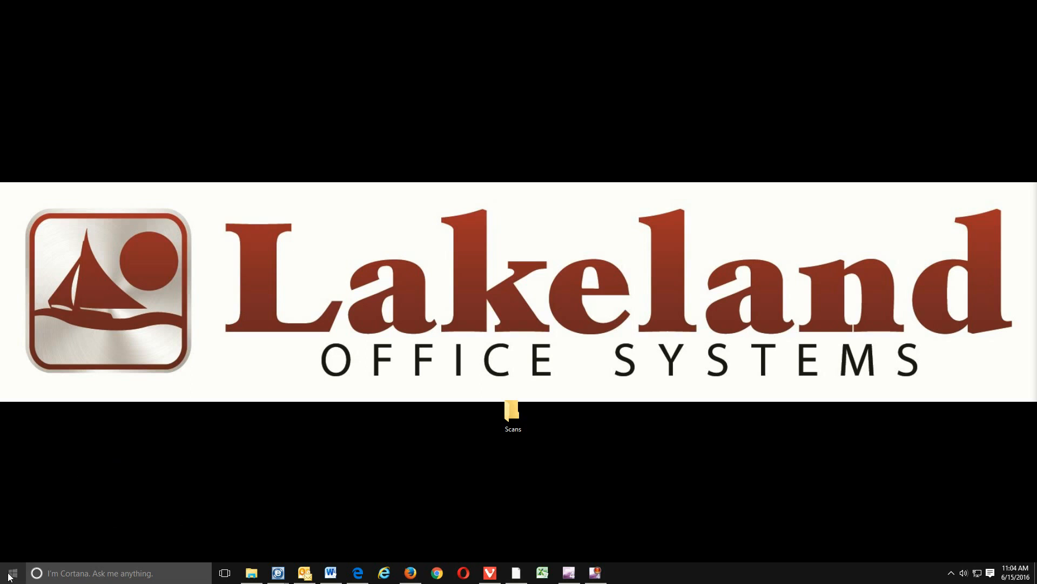
Open Control Panel from the Start context menu and go to View devices and printers.
right_click(10, 572)
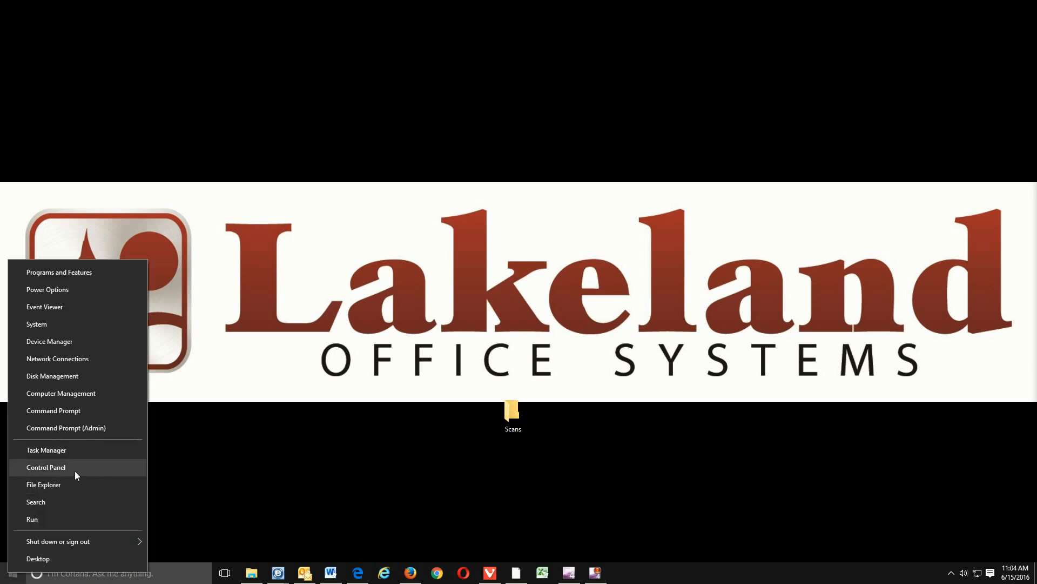
click(46, 467)
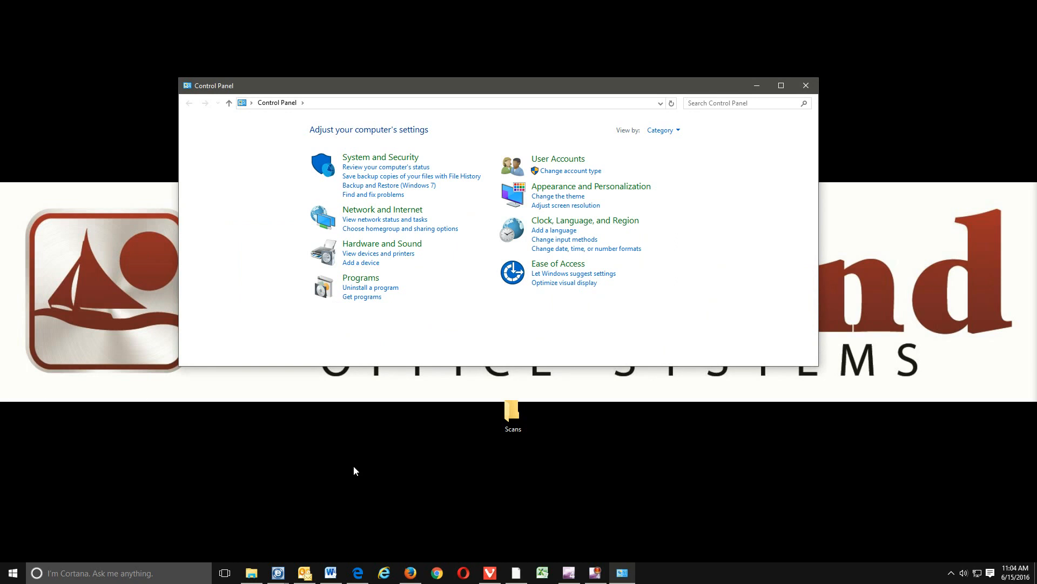
mouse_move(449, 305)
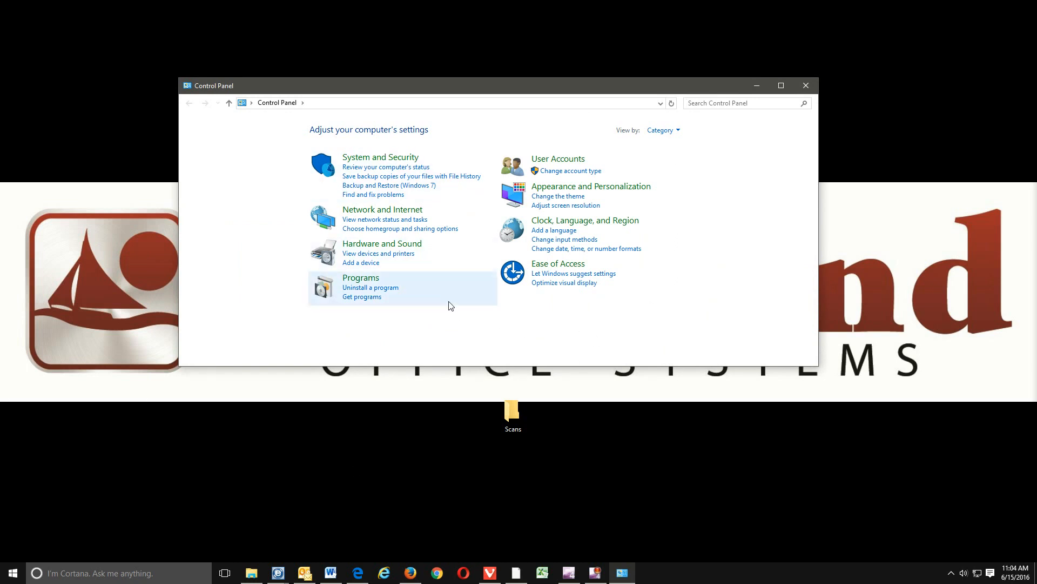
mouse_move(390, 259)
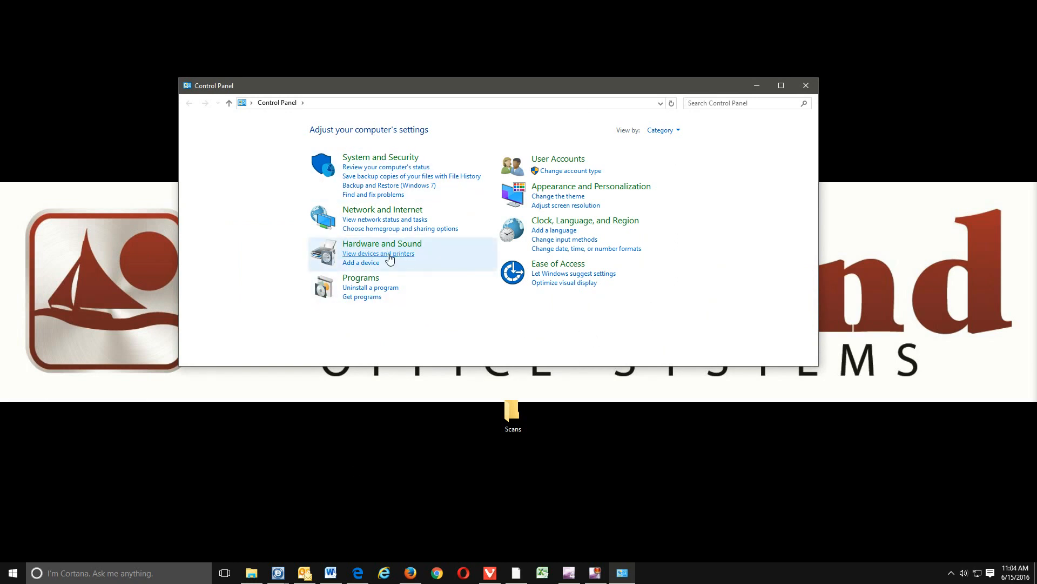
mouse_move(621, 218)
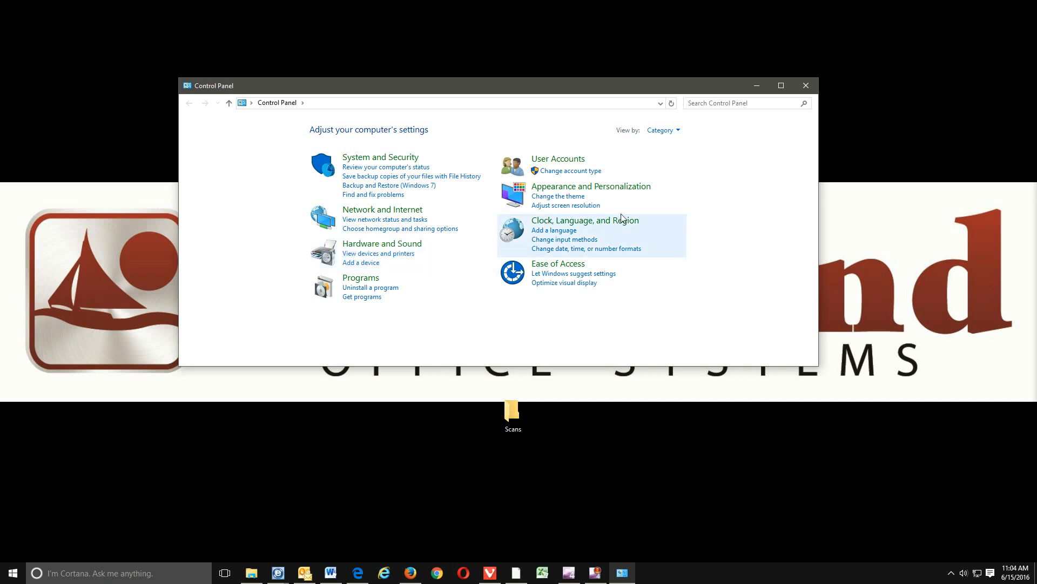
click(663, 130)
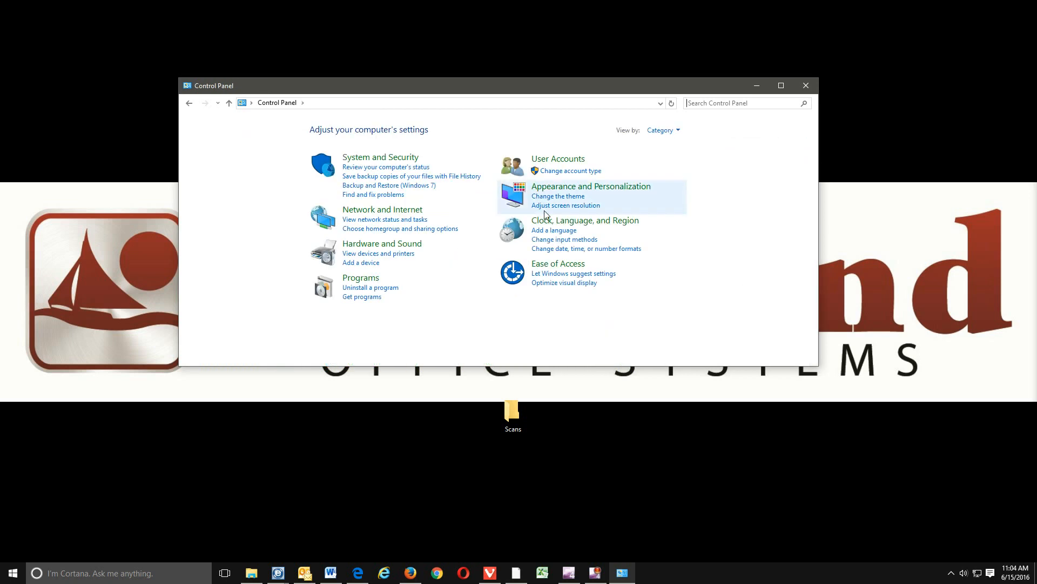
mouse_move(379, 262)
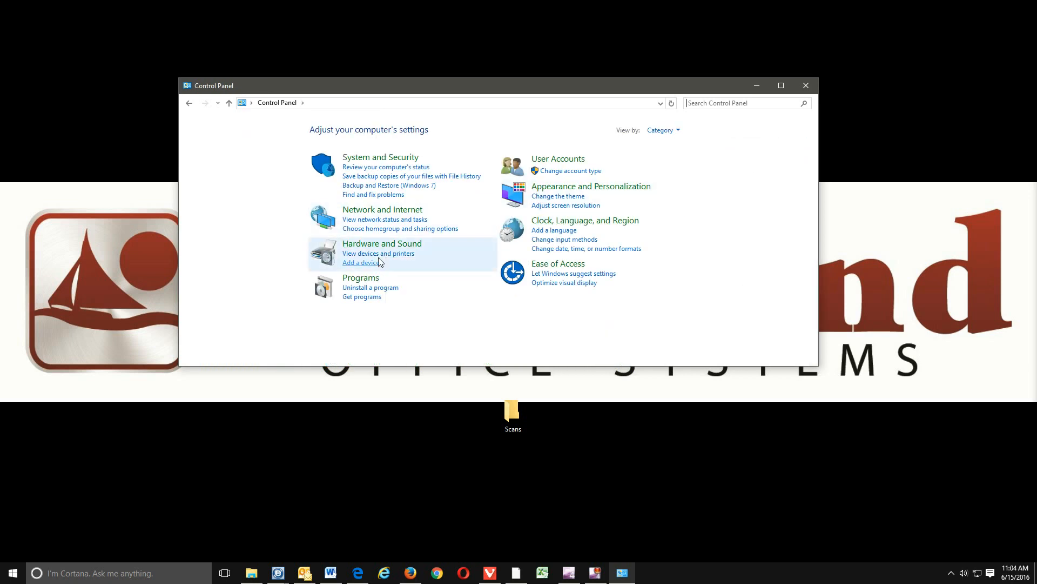
click(377, 254)
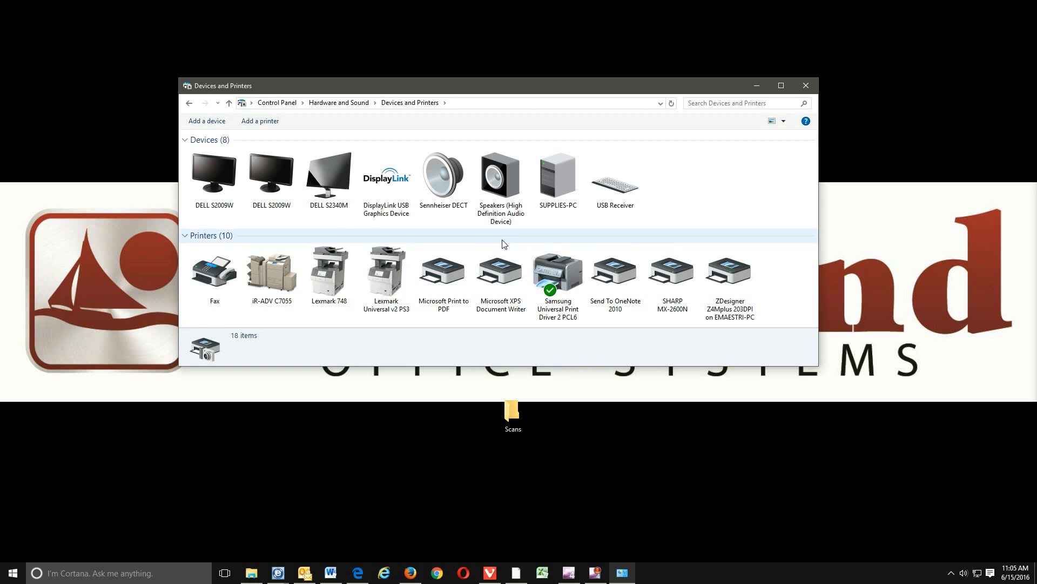
mouse_move(387, 272)
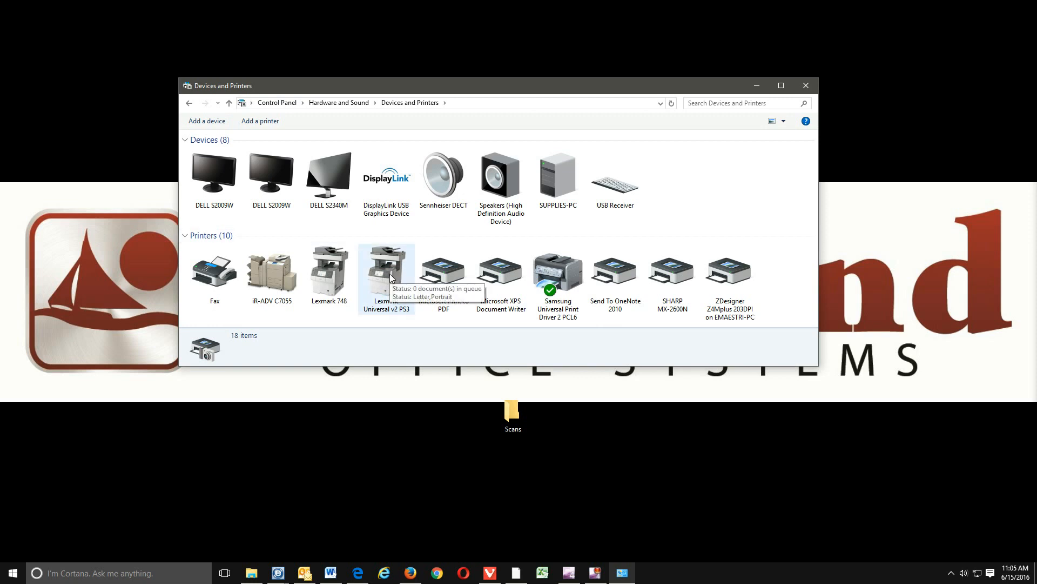
Show the Ports tab of the Lexmark Universal v2 PS3 printer properties.
right_click(386, 272)
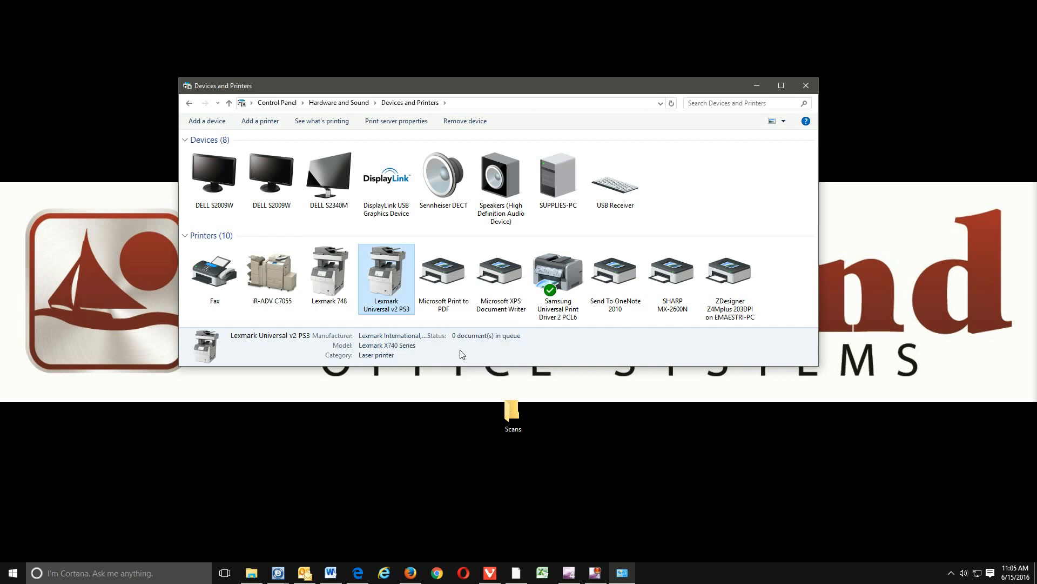
double_click(386, 271)
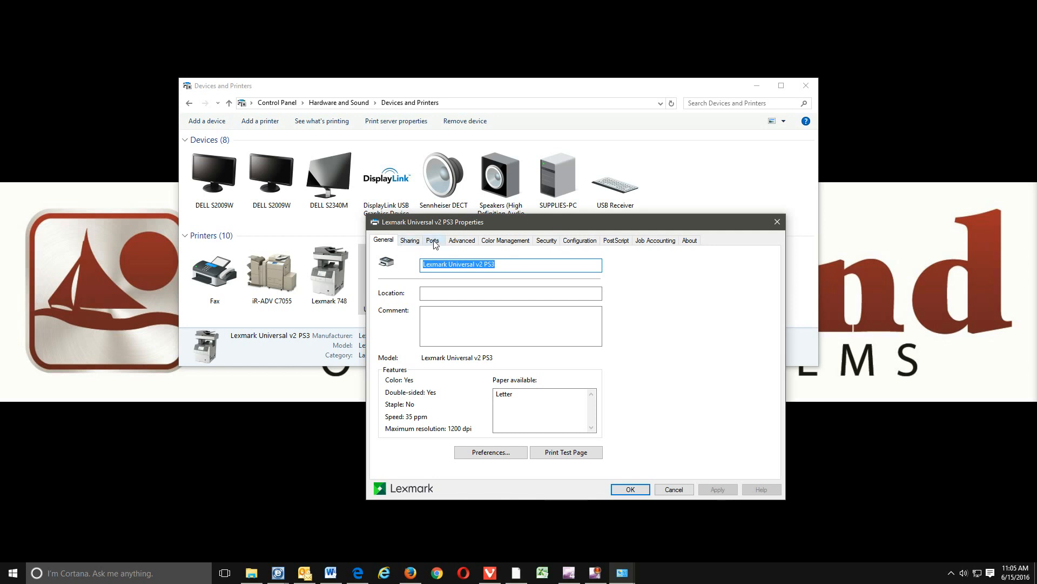
click(433, 240)
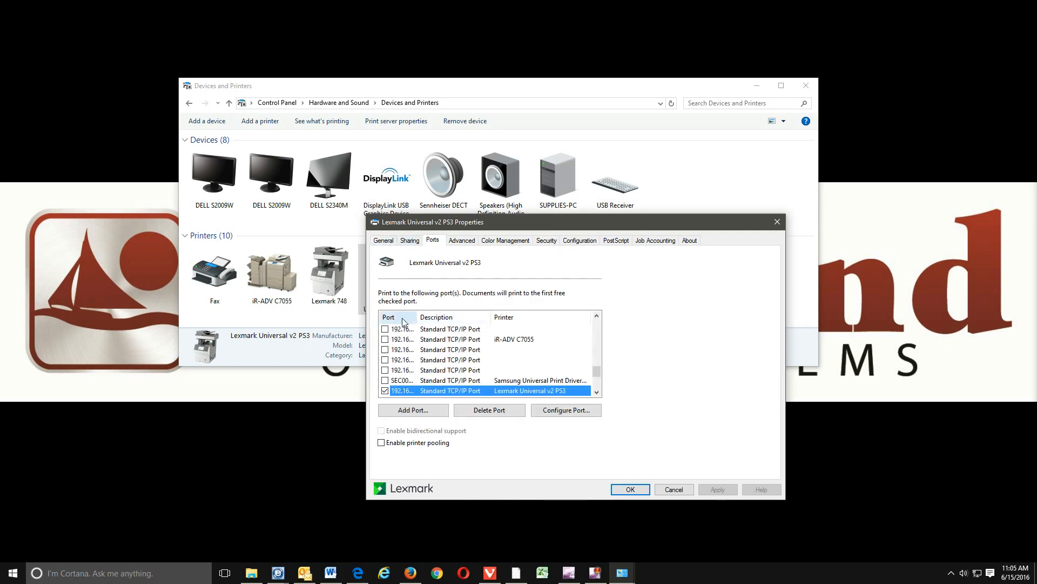
mouse_move(415, 316)
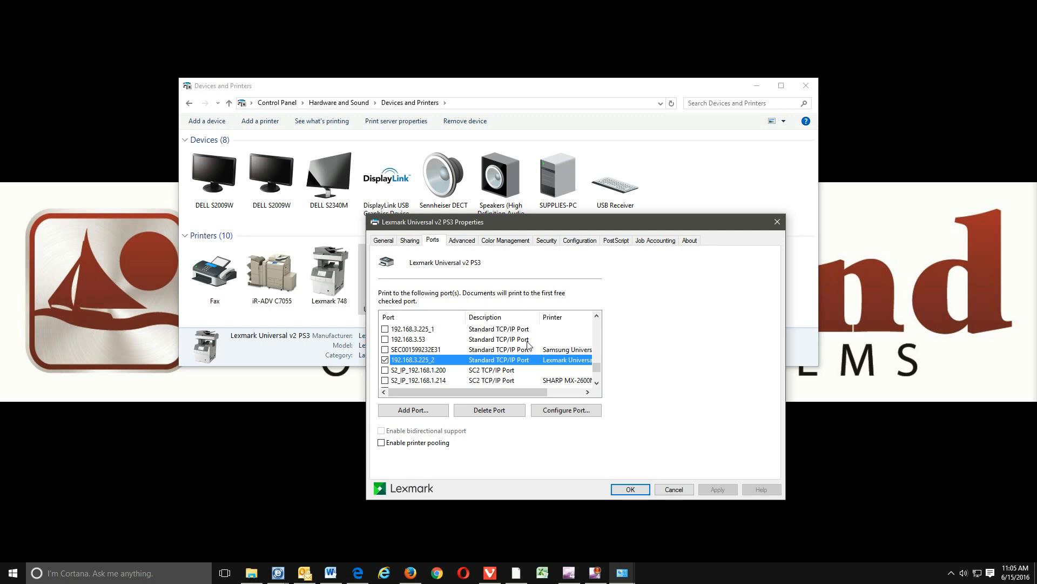
mouse_move(534, 338)
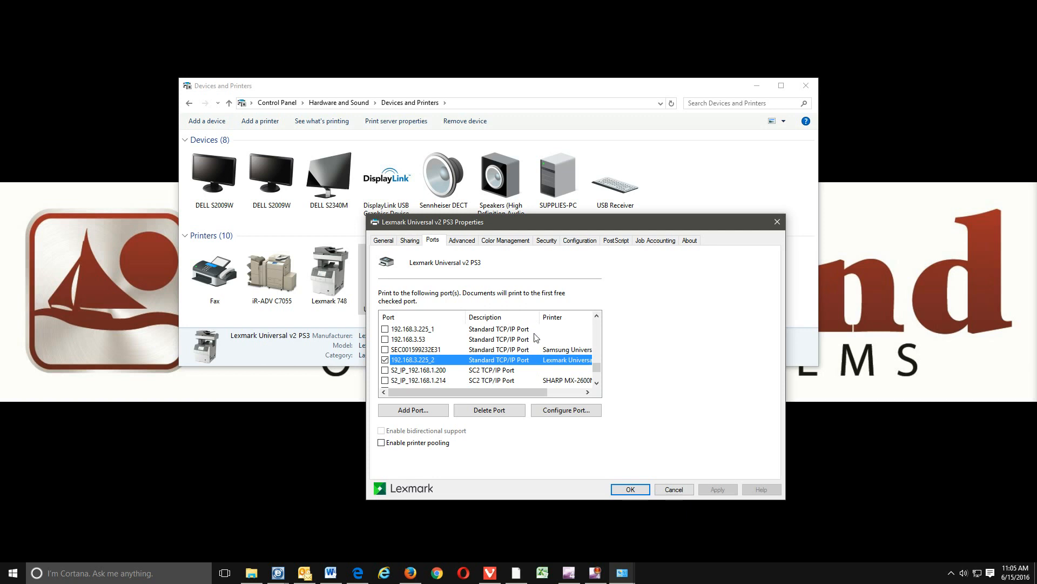
mouse_move(418, 369)
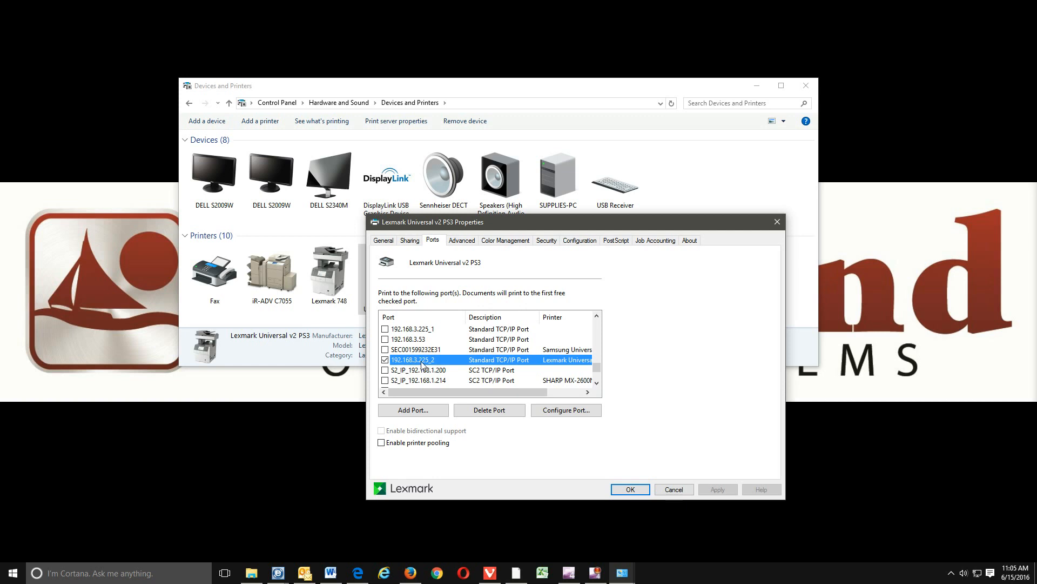
mouse_move(407, 368)
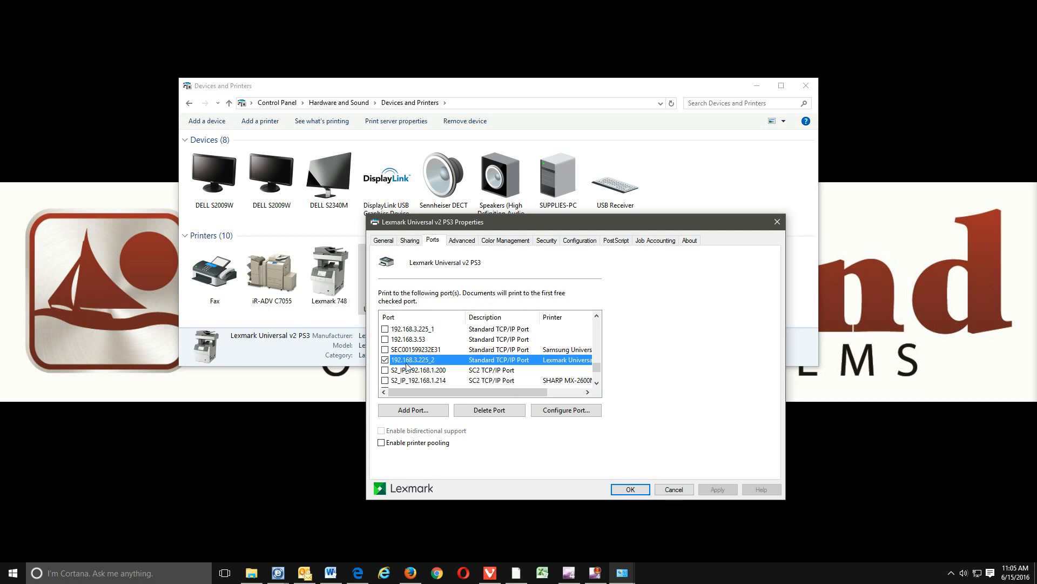
mouse_move(404, 368)
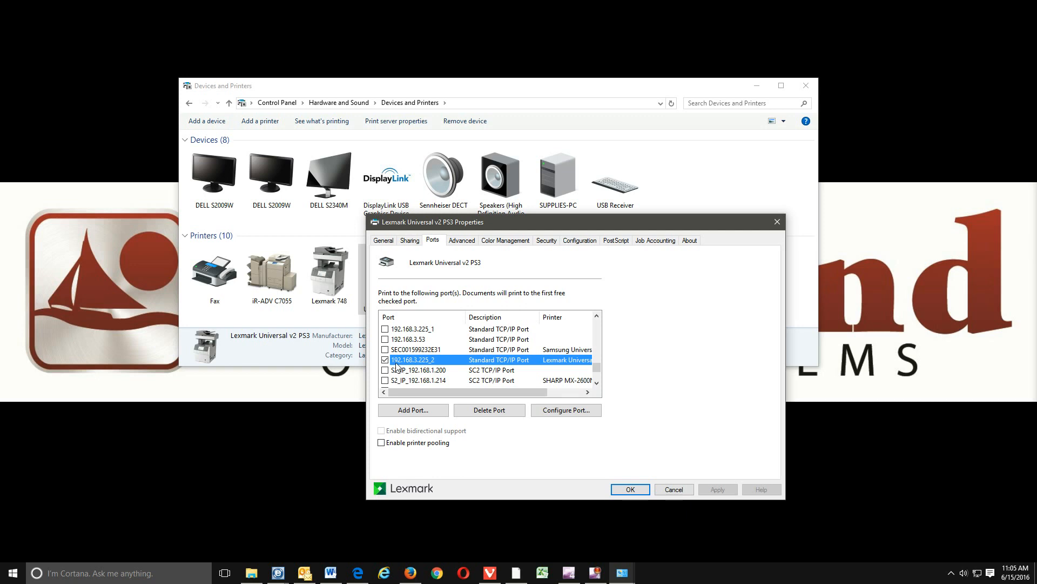
mouse_move(409, 366)
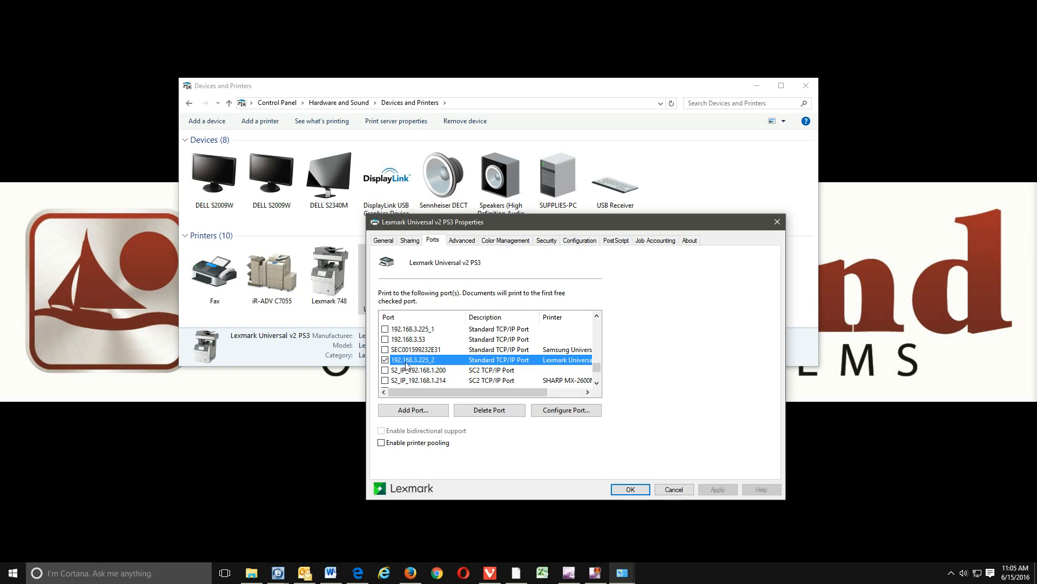
mouse_move(791, 228)
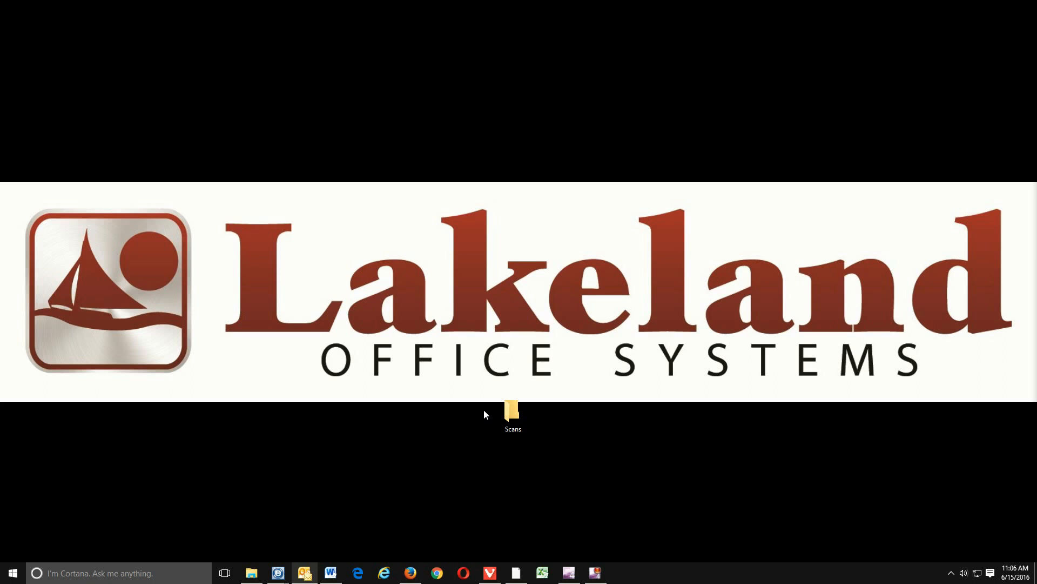
mouse_move(359, 572)
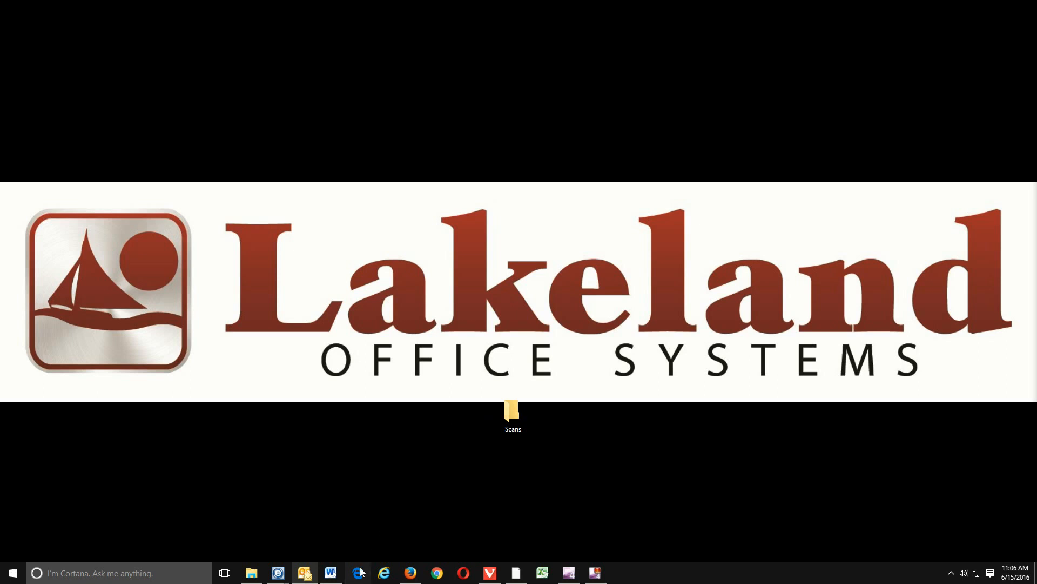
Launch Edge and browse to the Lexmark X748 page at 192.168.3.225.
click(357, 573)
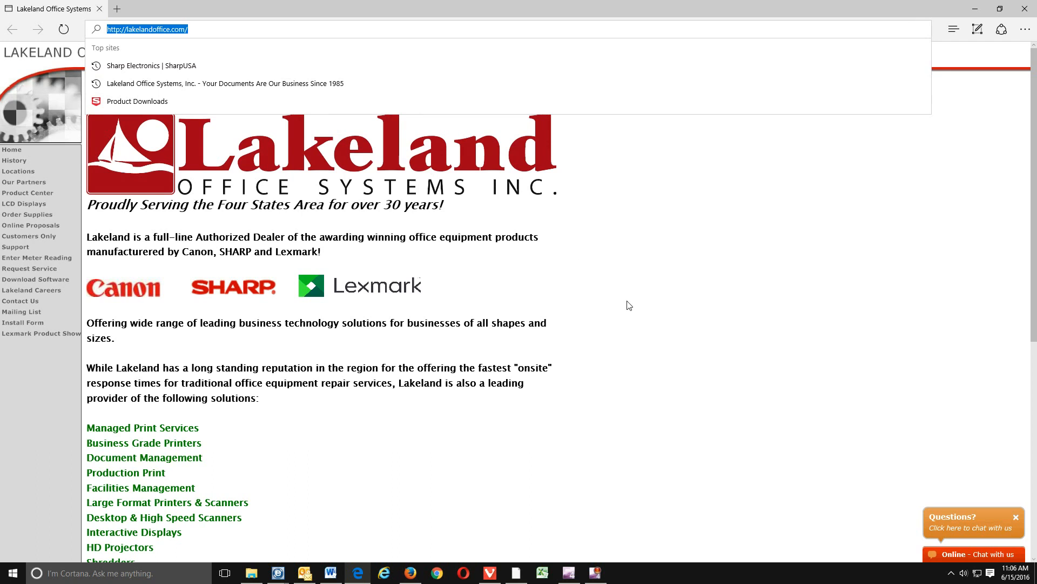
text(1)
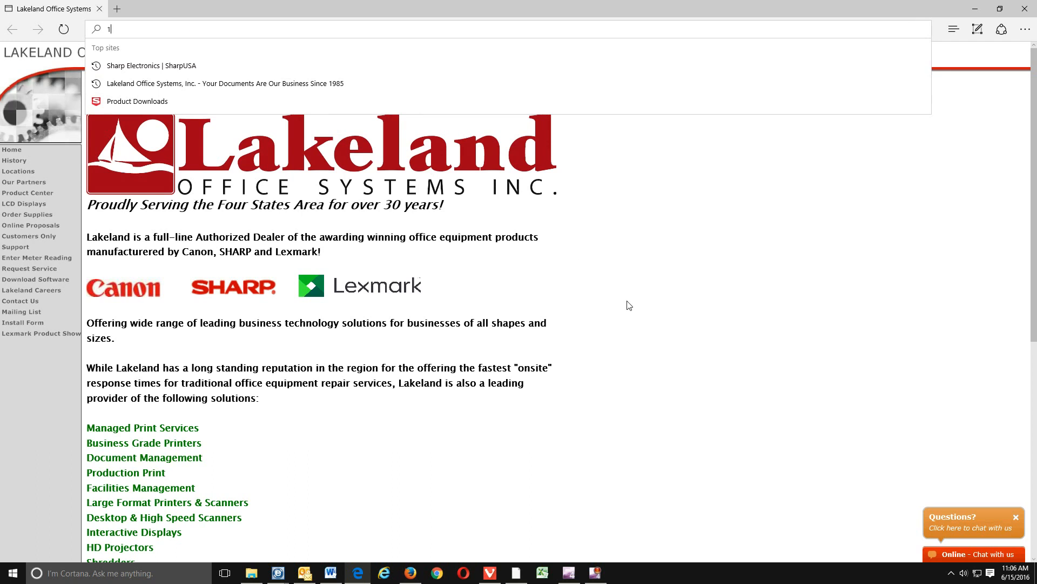
text(92.168.1.202/)
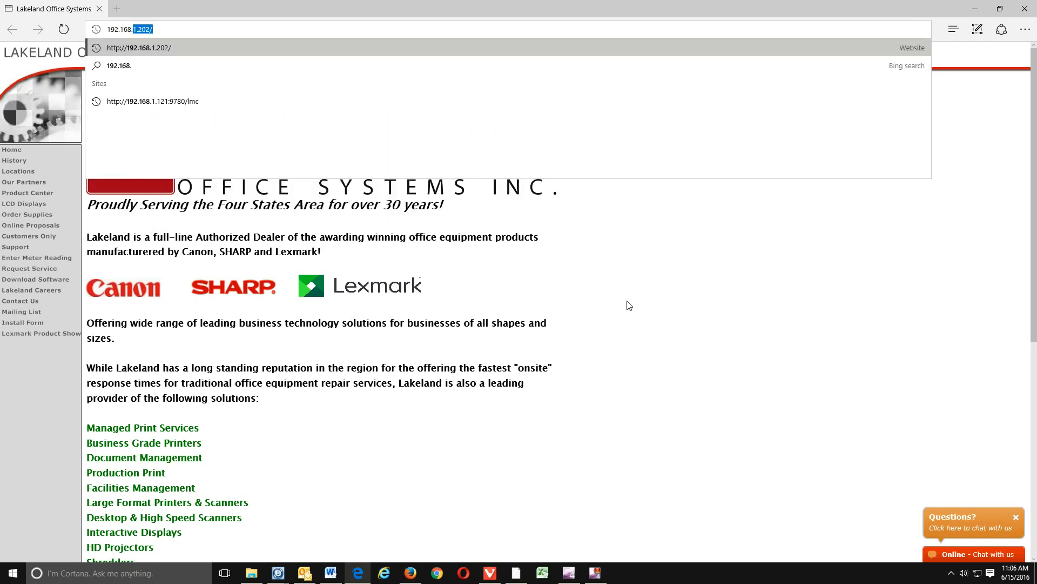
text(192.168.3.225)
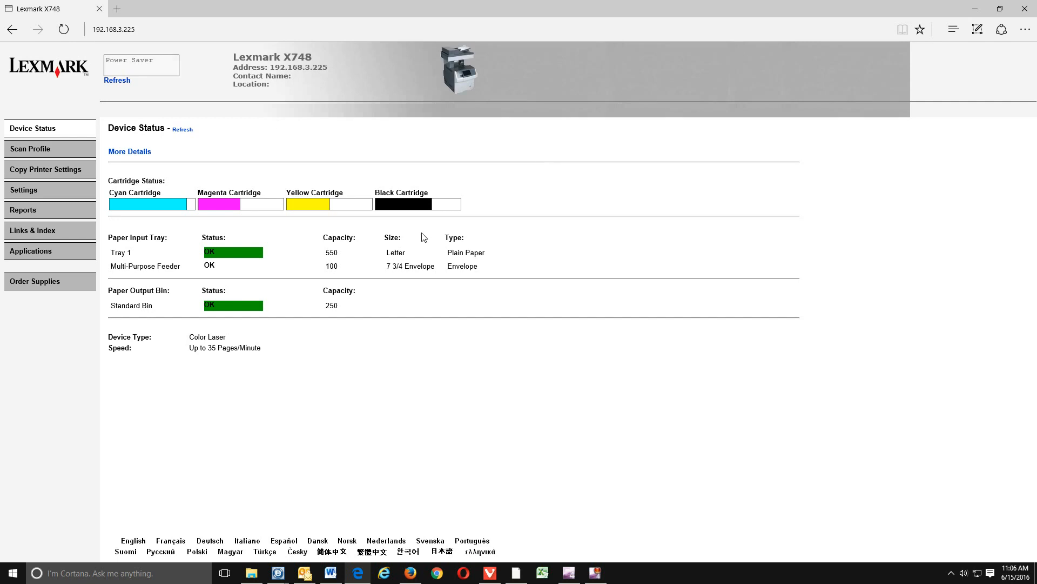
mouse_move(24, 192)
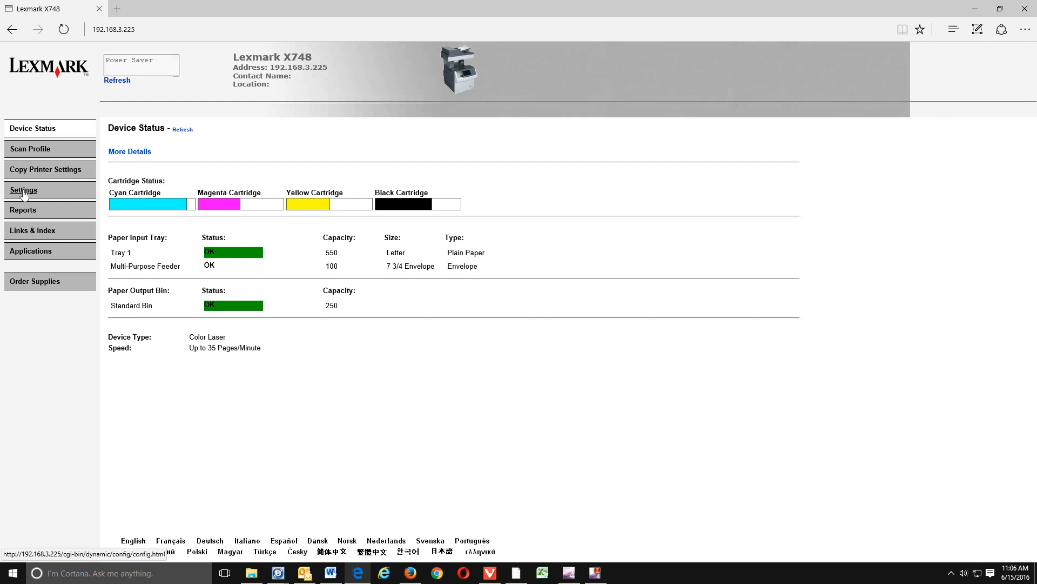
Go to Settings > Device Solutions > Scan to Network and open its Configure tab.
click(23, 189)
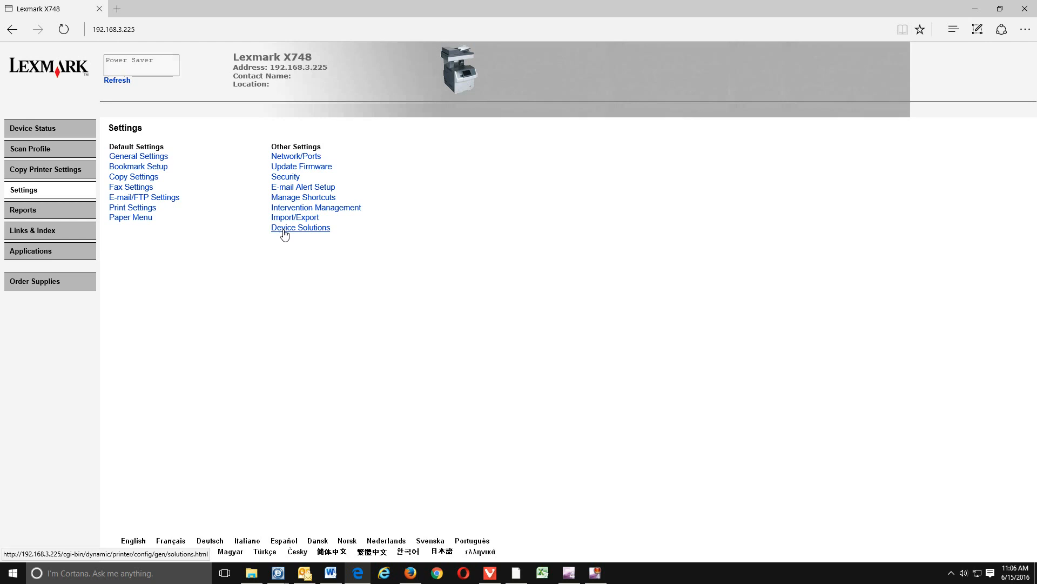
click(300, 226)
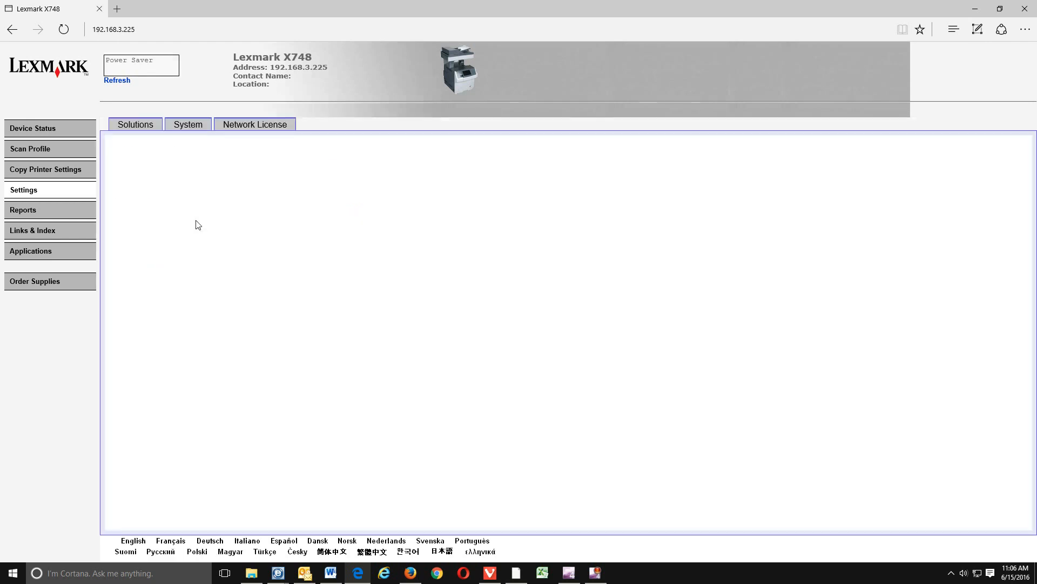
click(135, 124)
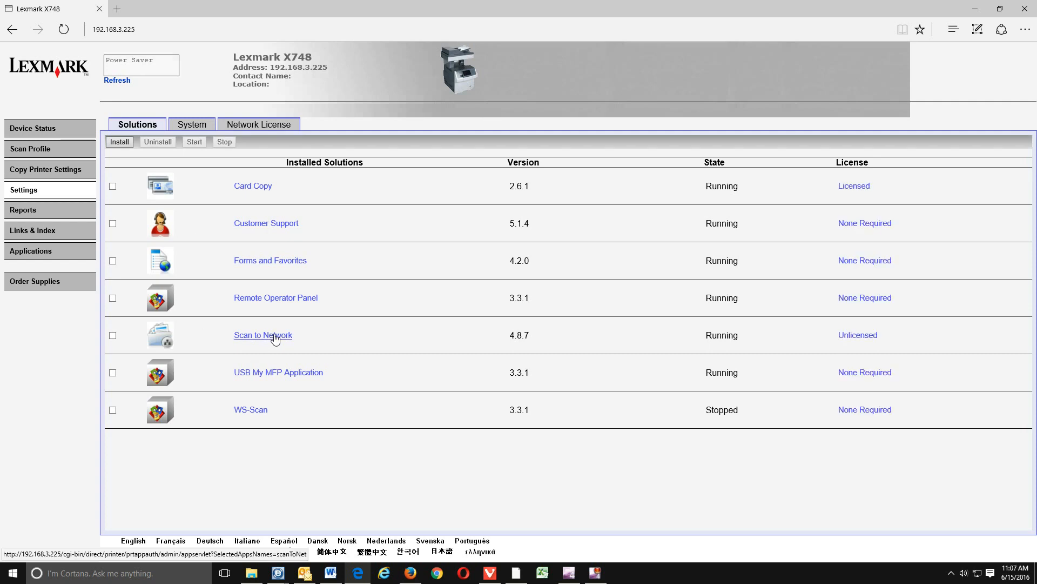
click(262, 335)
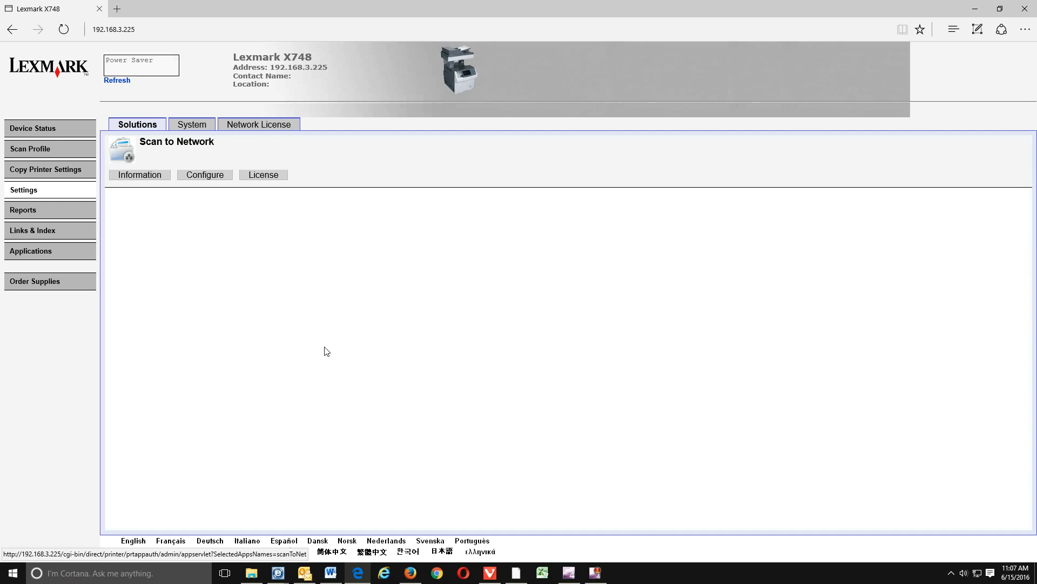
click(206, 175)
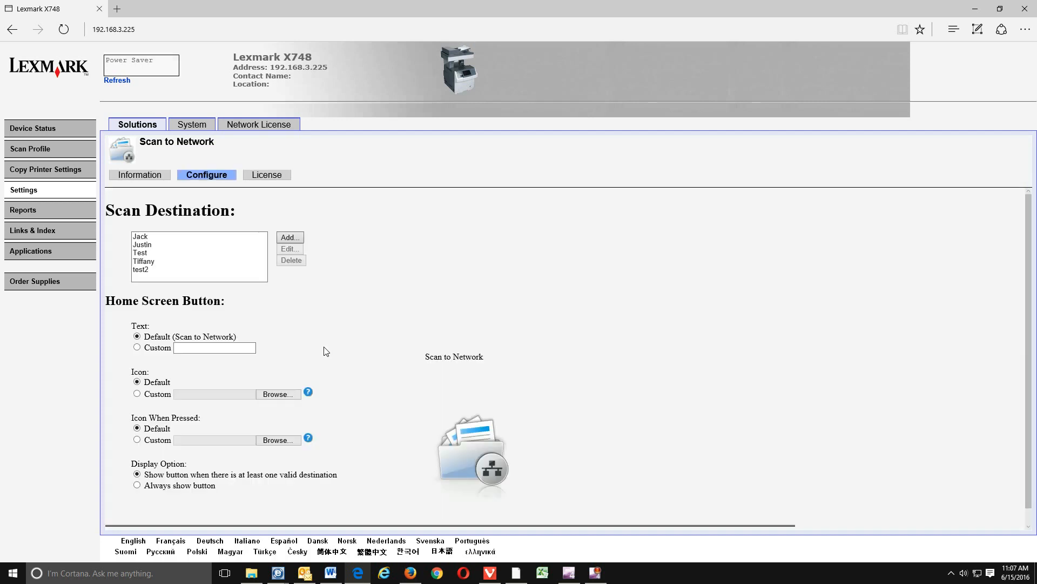
click(141, 253)
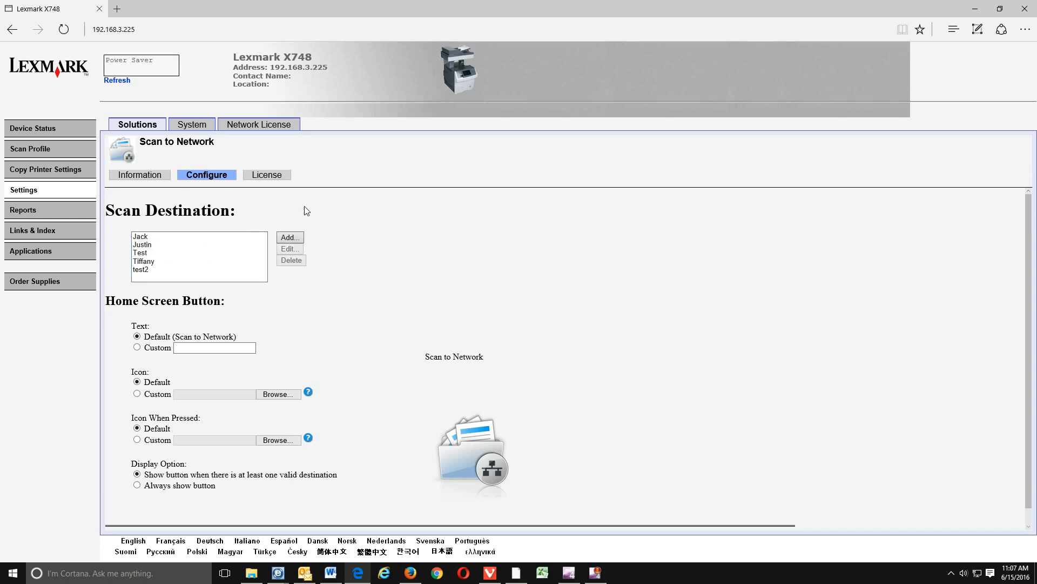
click(290, 237)
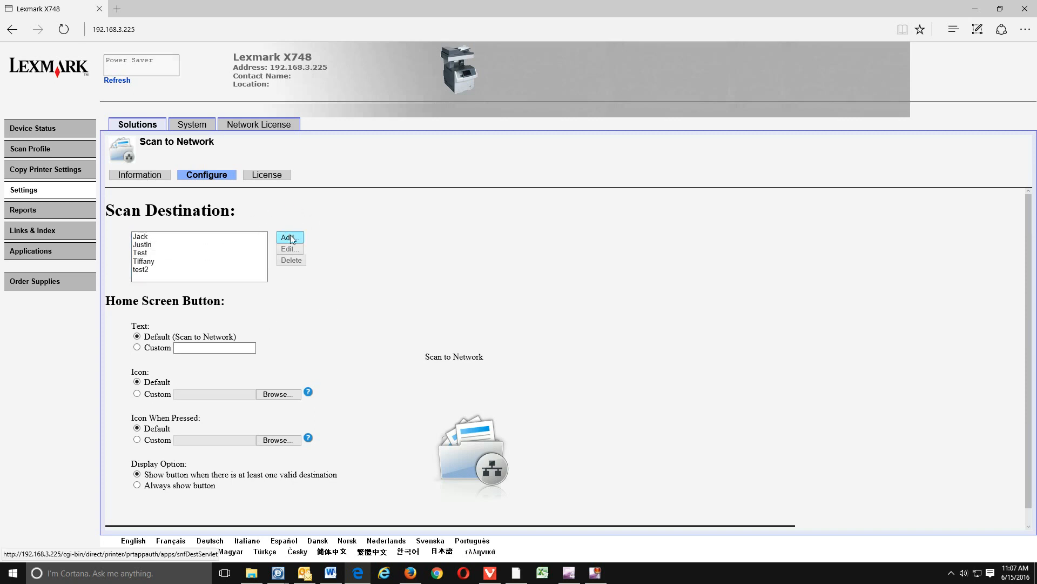
Add a destination named Ben and paste \\SUPPLIES-PC\Scans into its Address field.
click(289, 238)
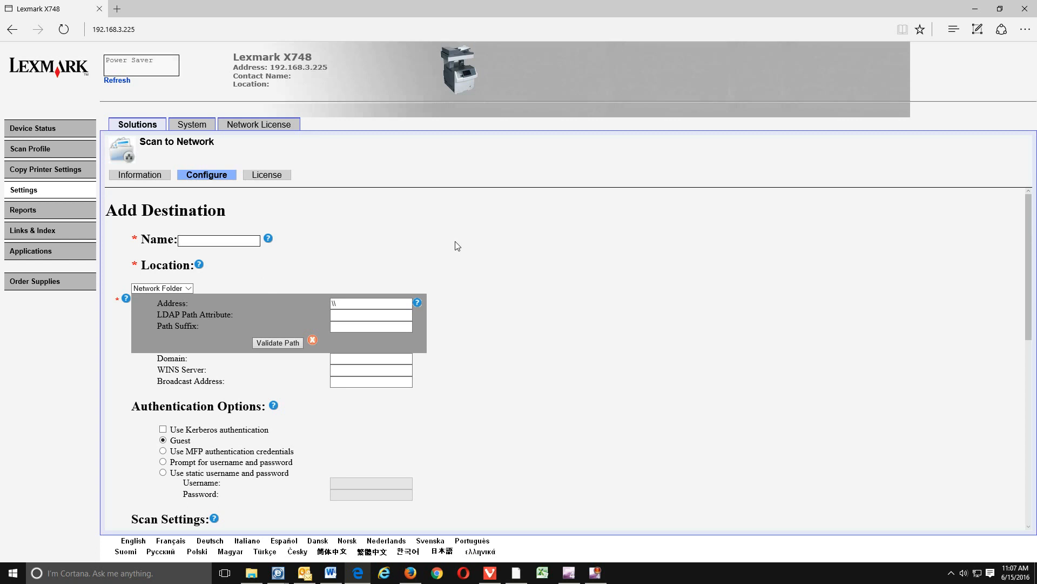
text(Ben)
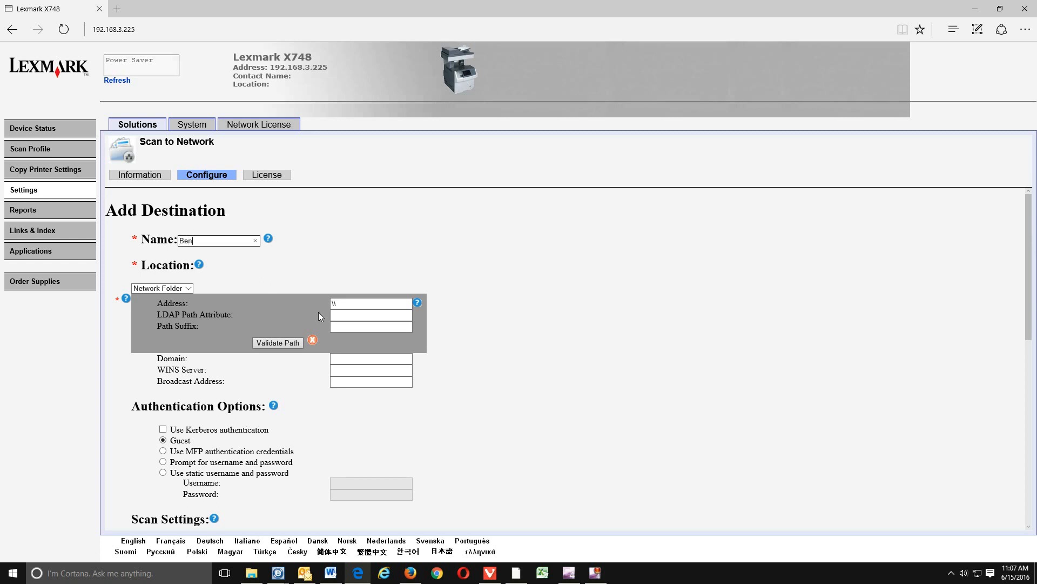
click(369, 304)
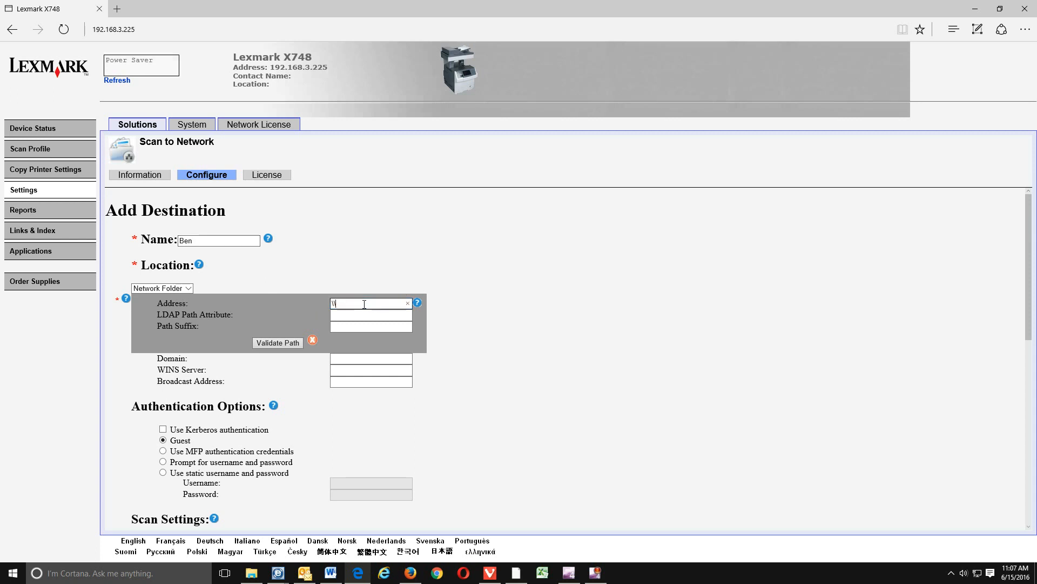
key(Backspace)
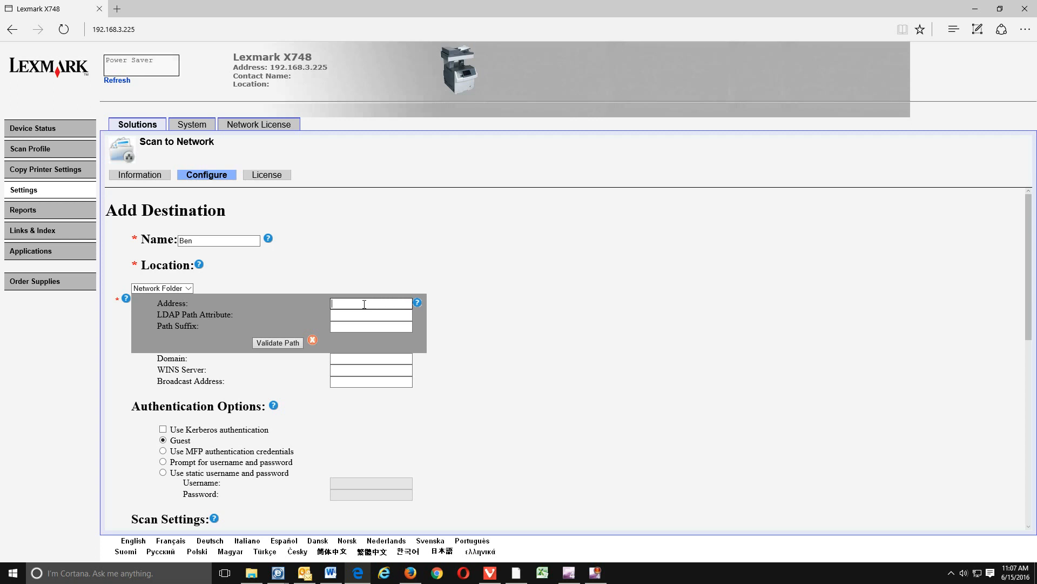
right_click(371, 303)
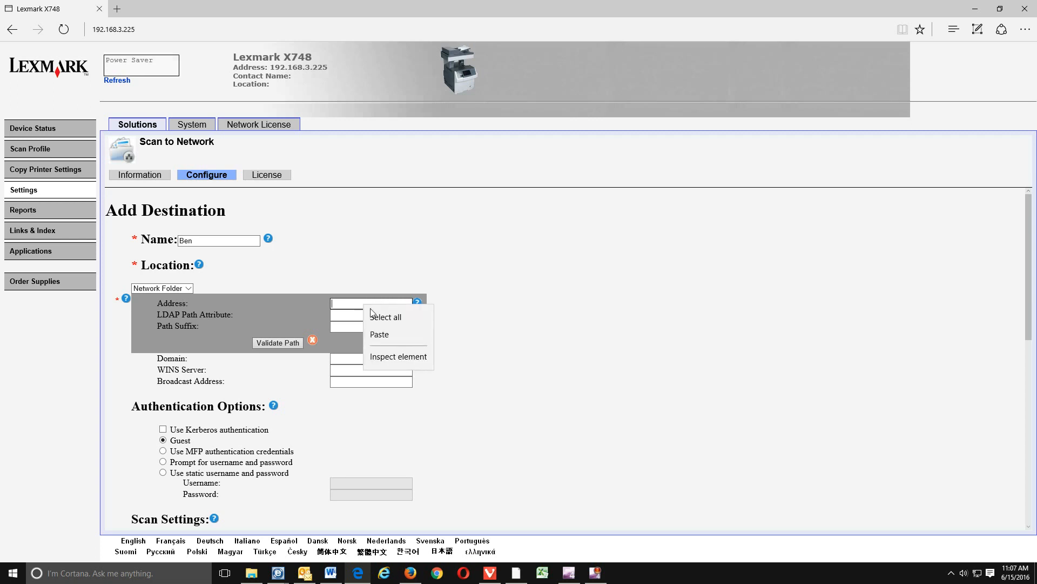
click(379, 334)
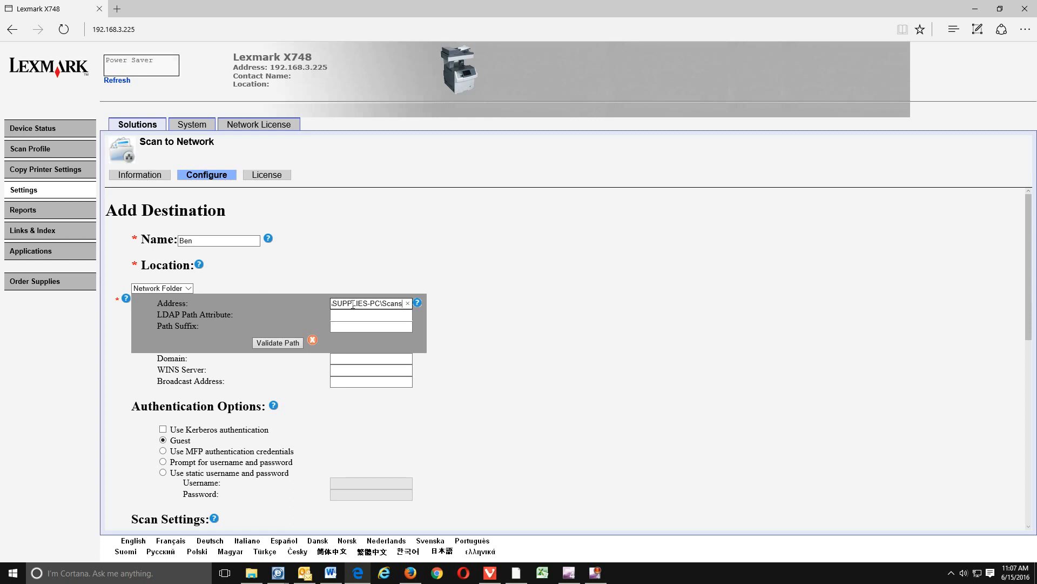
scroll(down, 3)
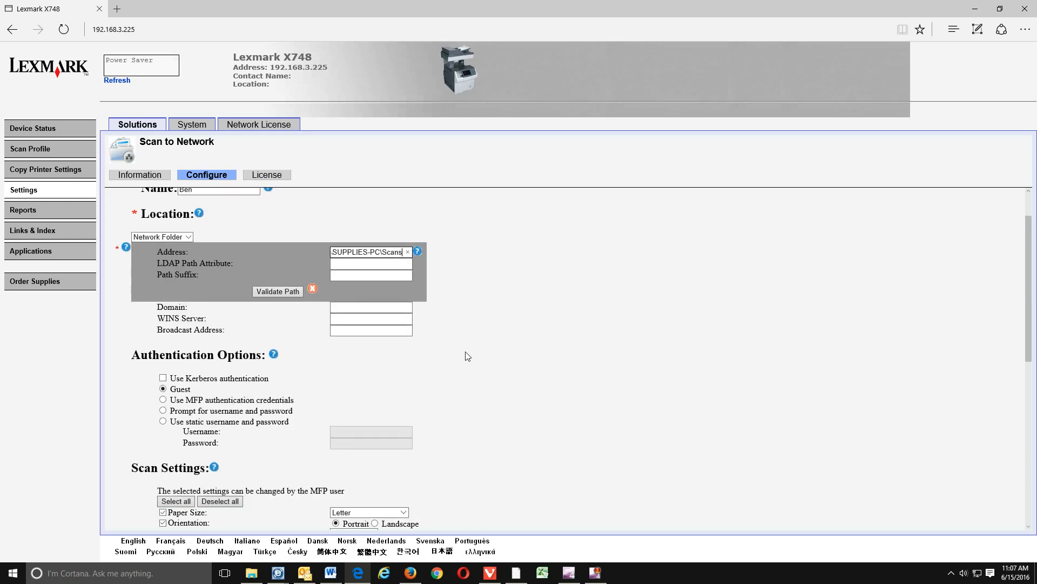
mouse_move(172, 368)
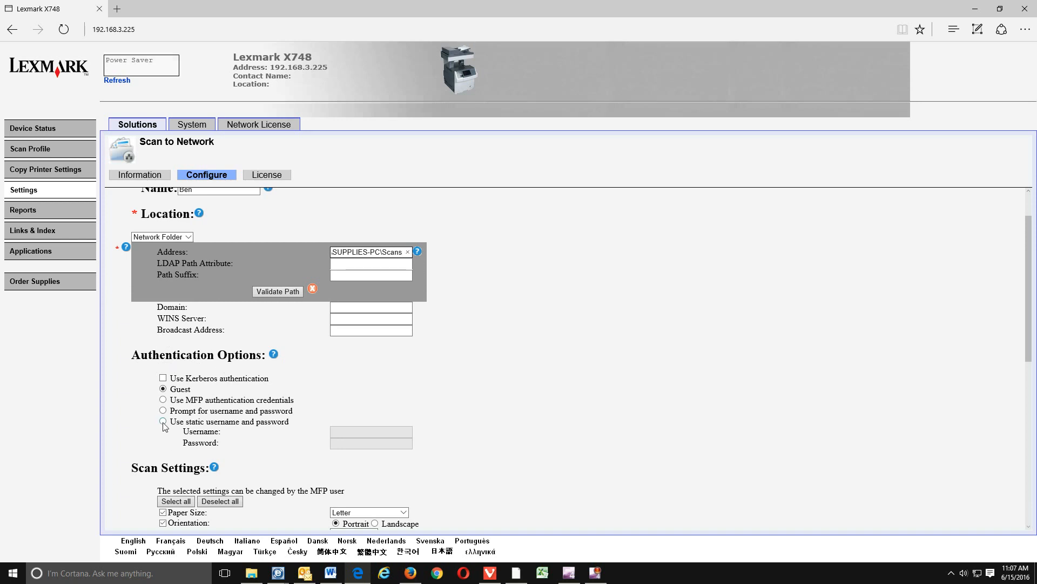
click(163, 422)
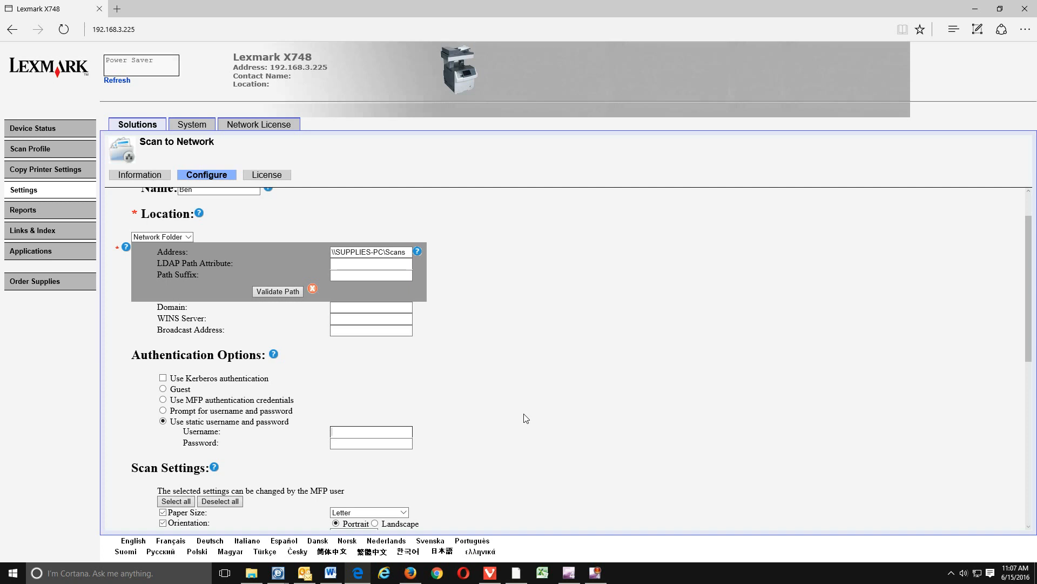
text(bbolton)
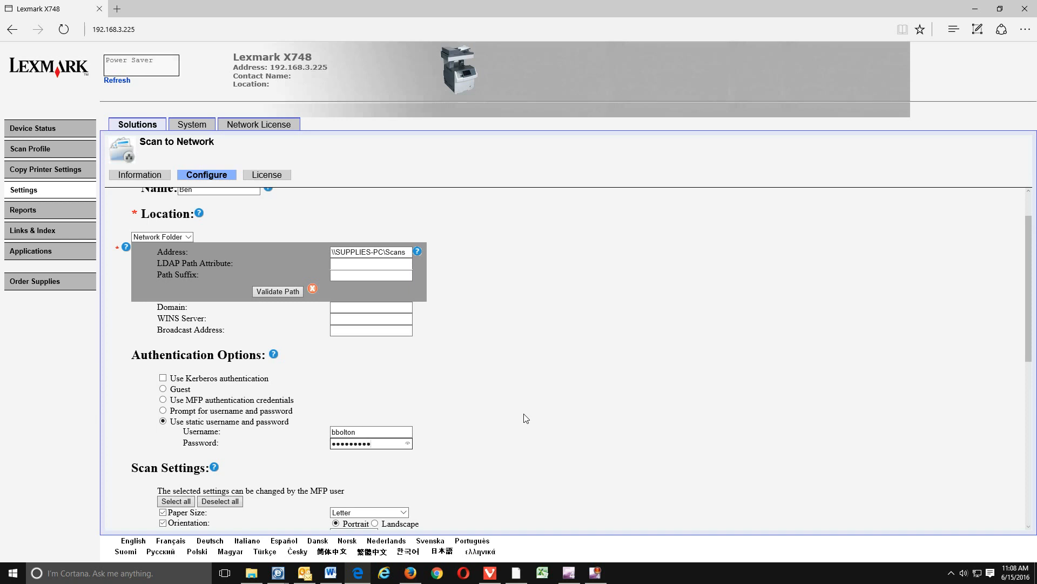
scroll(down, 3)
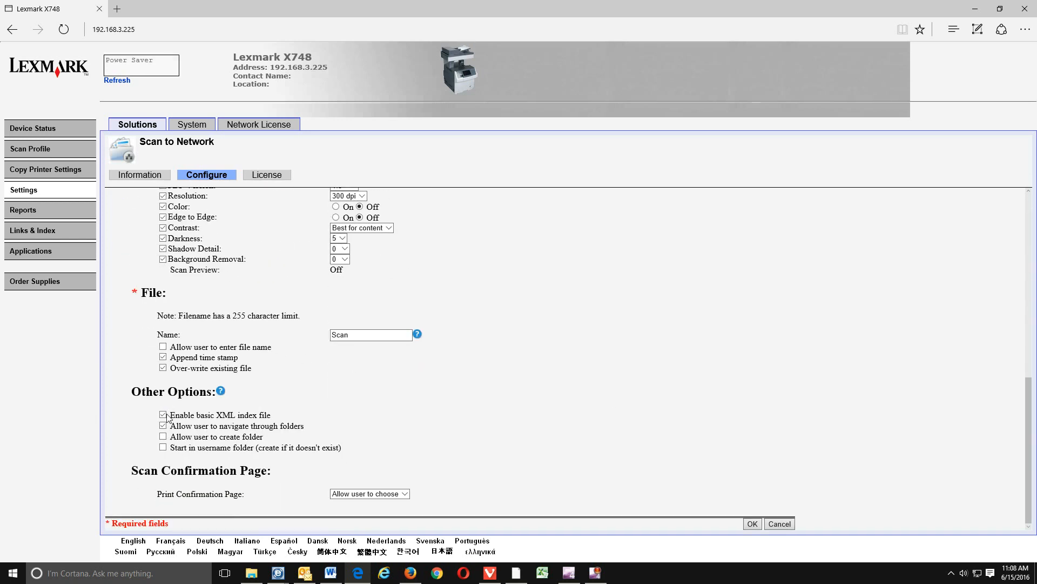
click(162, 415)
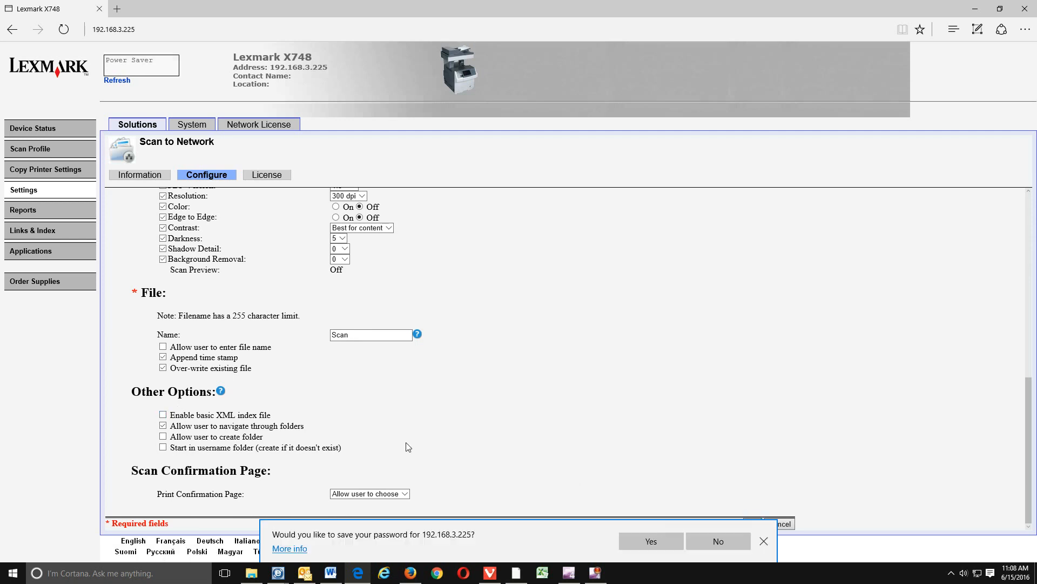
mouse_move(698, 524)
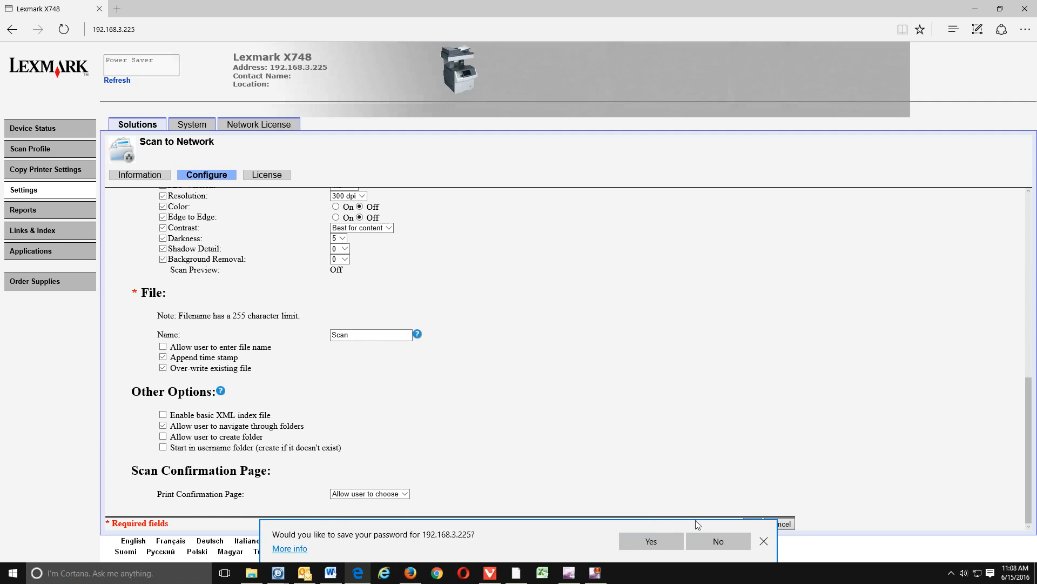
click(763, 540)
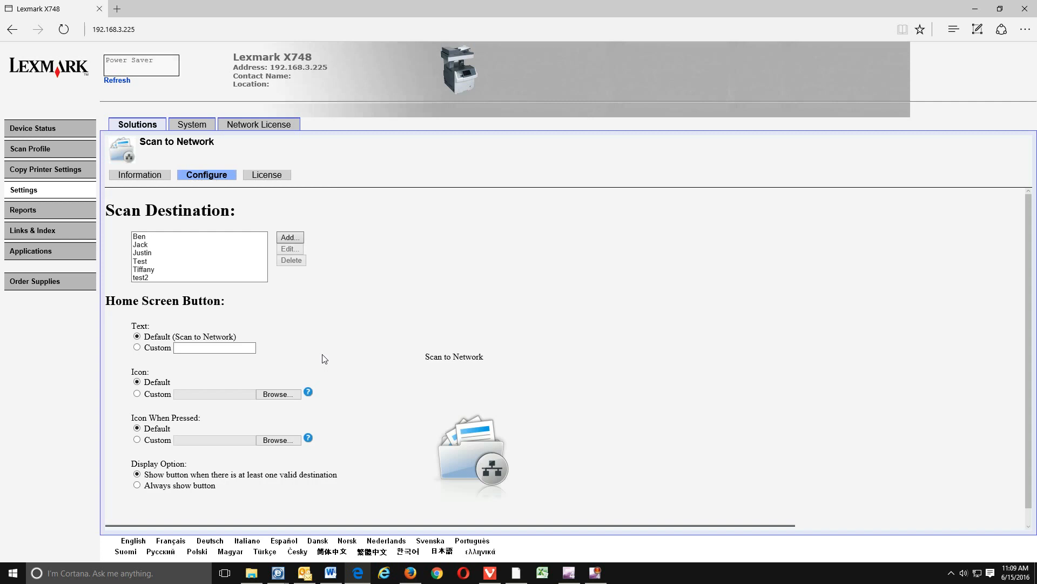
mouse_move(379, 224)
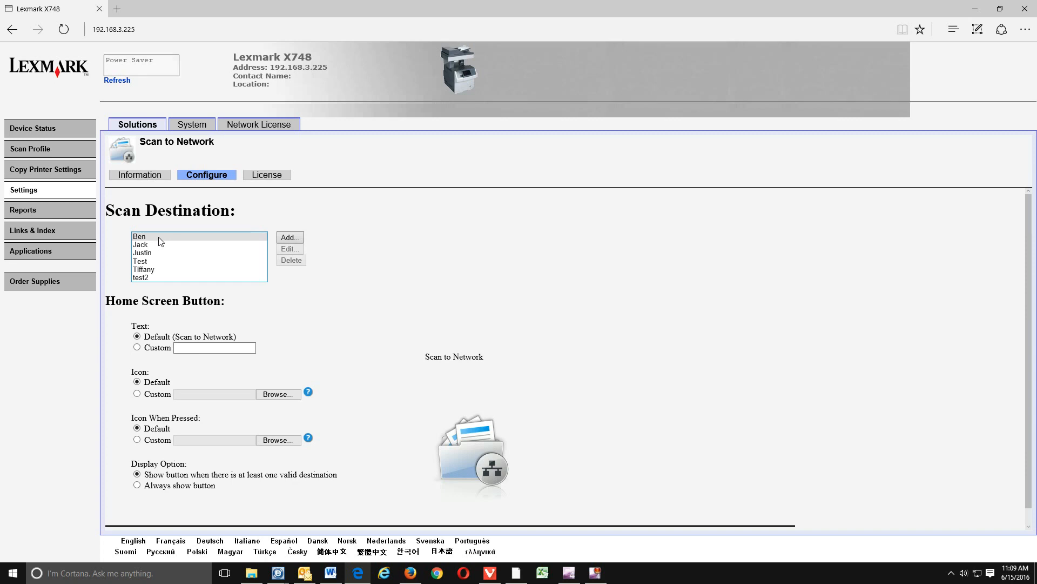
Edit the Ben destination and validate its path until the green check appears.
click(140, 236)
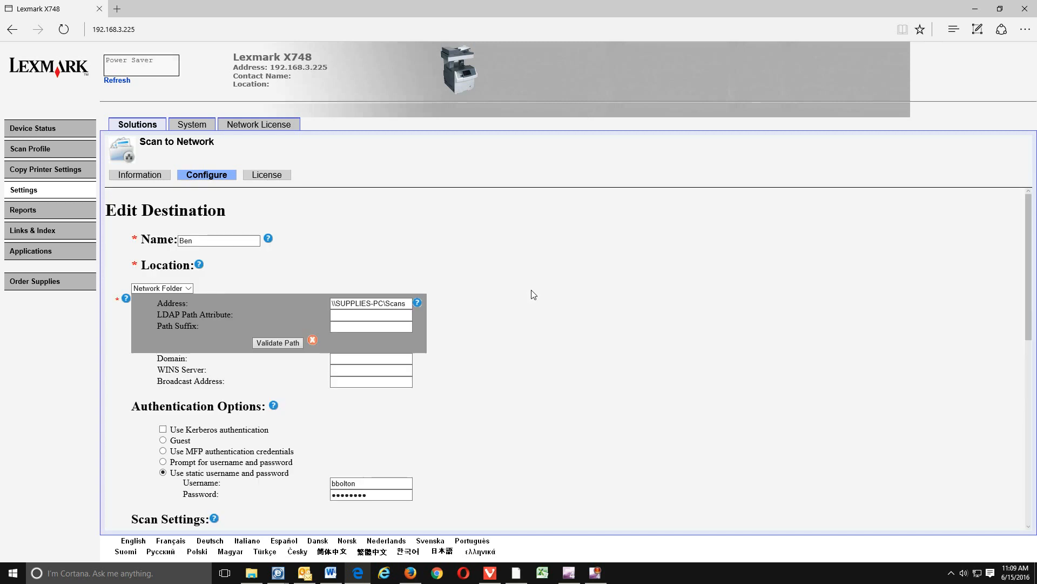
click(277, 343)
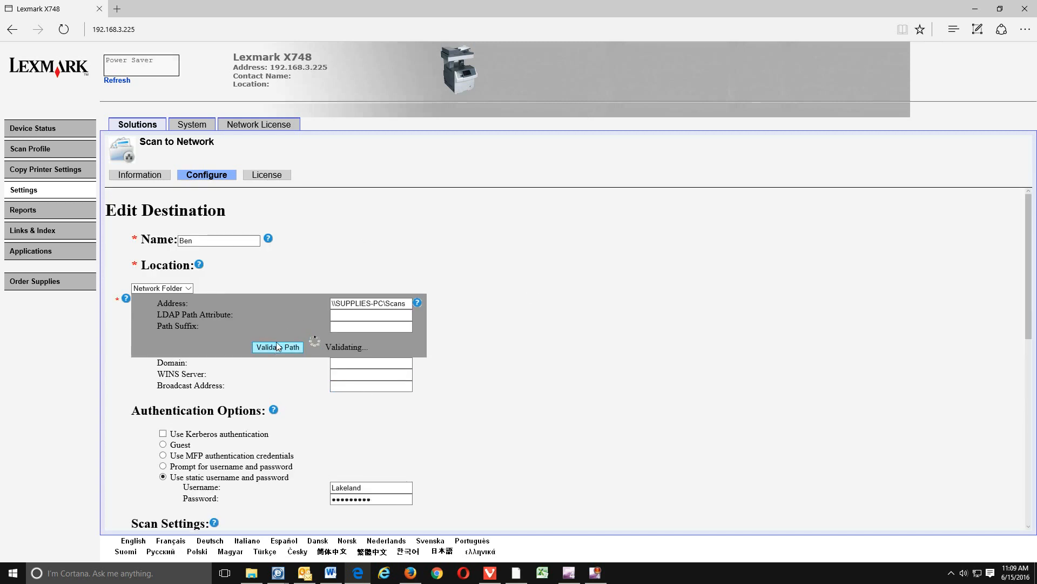
click(277, 347)
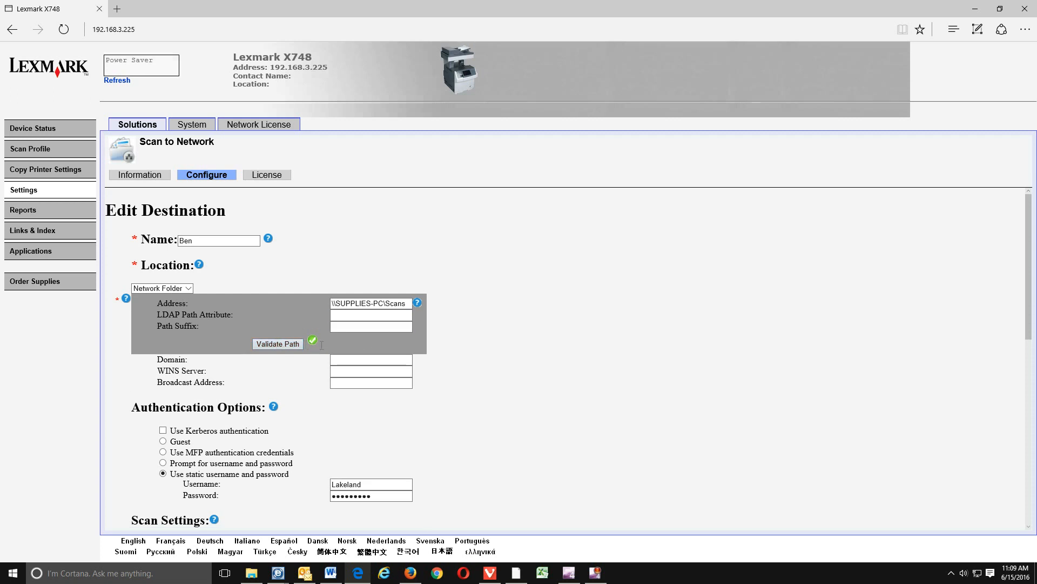
mouse_move(474, 353)
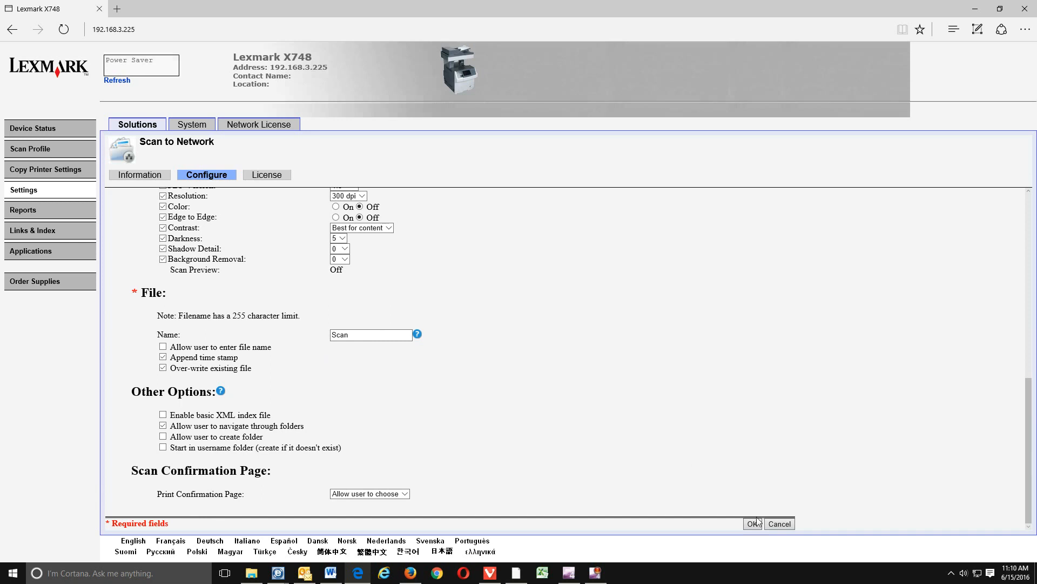
Save the validated Ben destination without storing the password, then open the empty Scans folder.
click(752, 524)
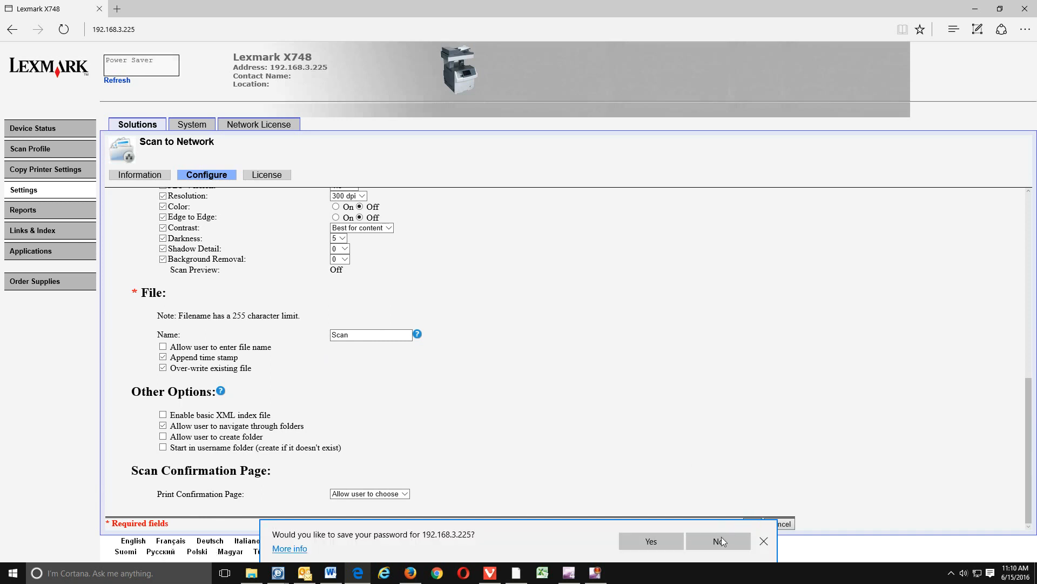
click(719, 540)
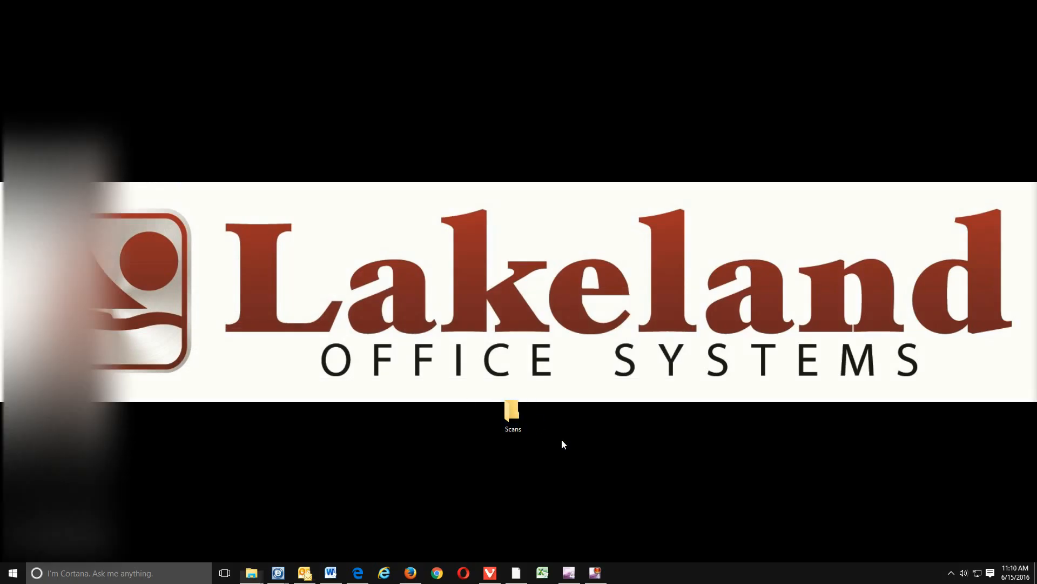
double_click(513, 410)
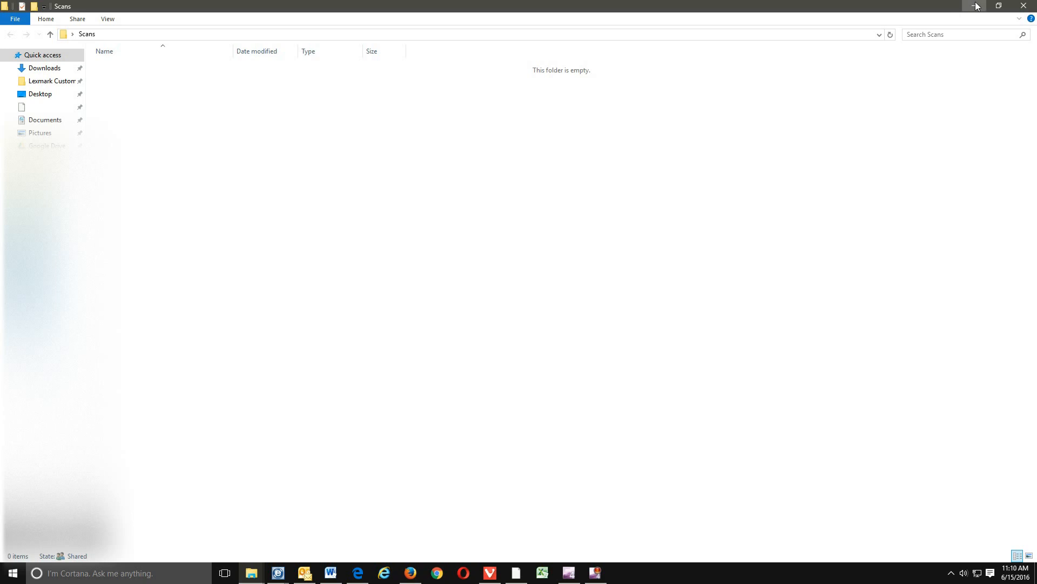